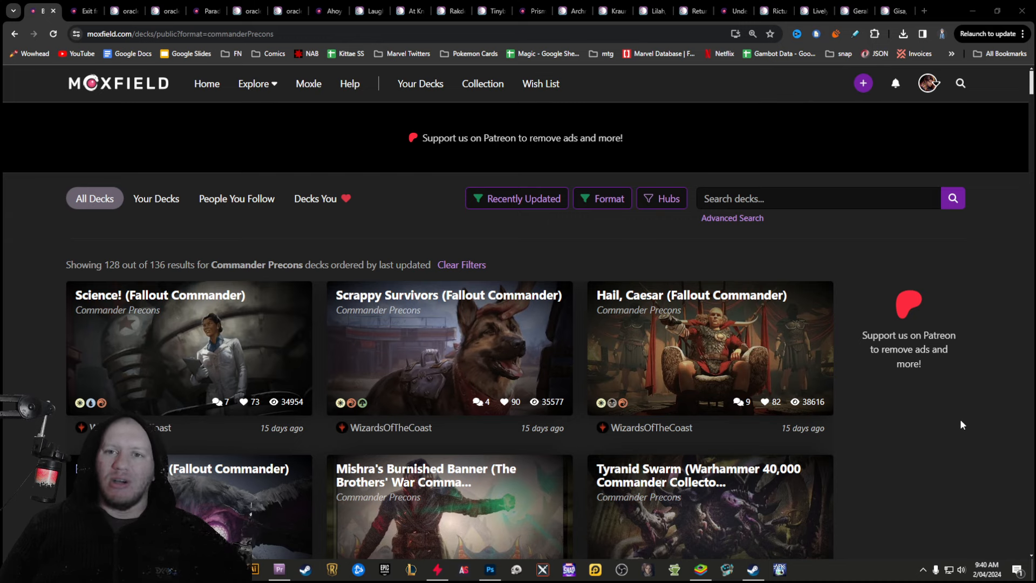
# Scroll through the Faldorn, Dread Wolf Herald precon decklist's card groups and prices
pyautogui.scroll(-3)
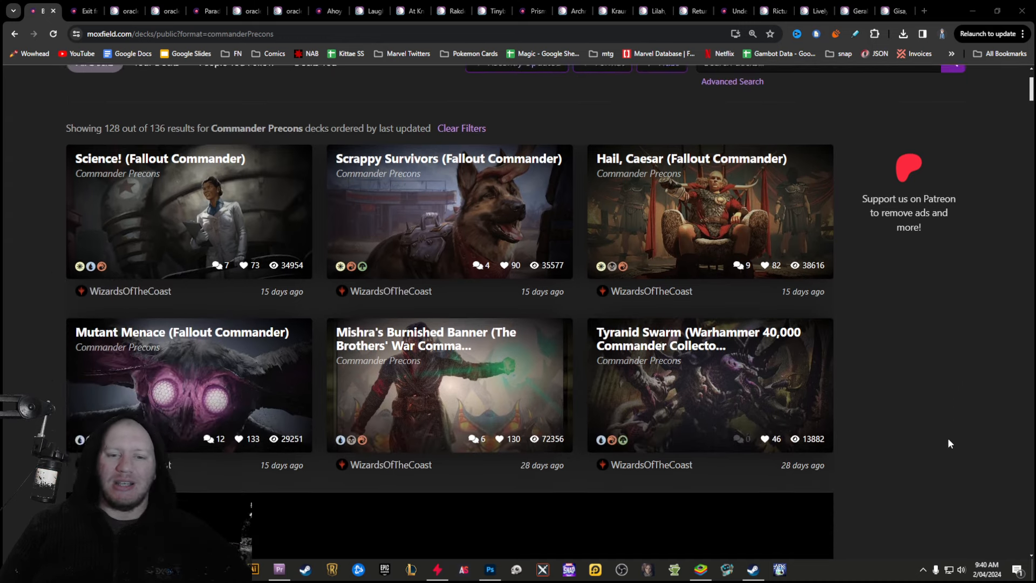
pyautogui.scroll(-3)
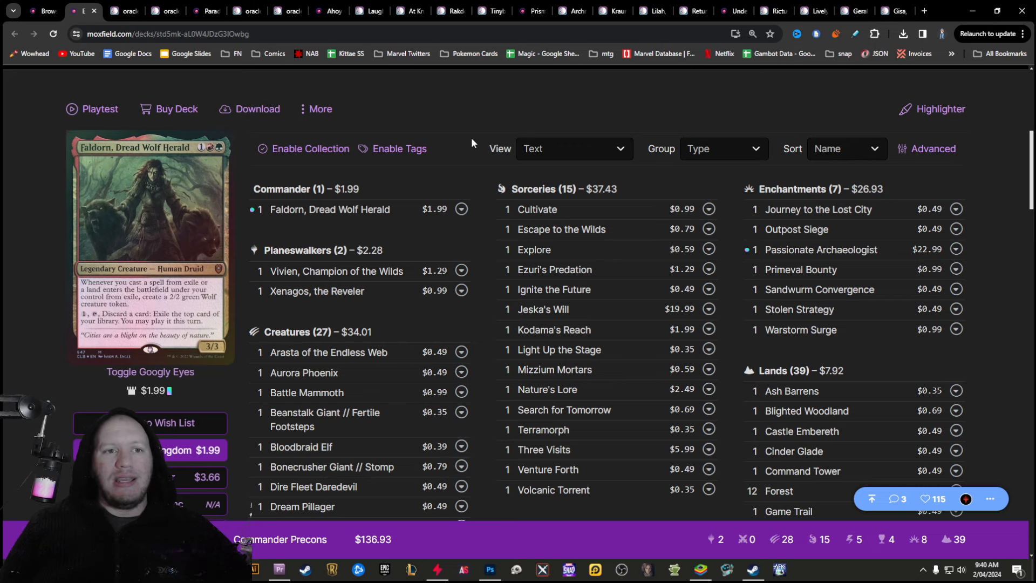
# Browse the Scryfall grid of 13 red-green Outlaws of Thunder Junction plot cards
pyautogui.click(121, 11)
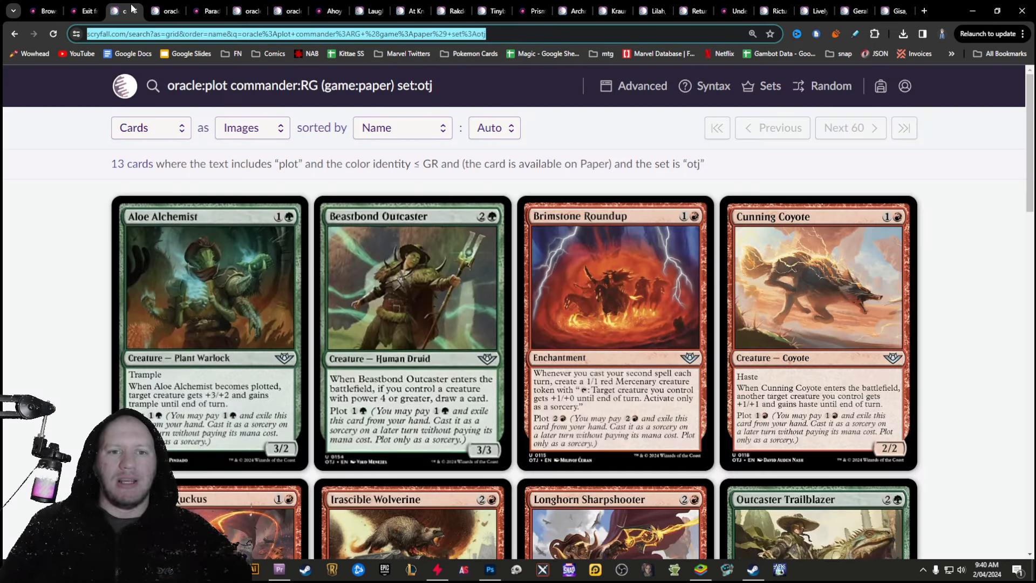
pyautogui.scroll(-3)
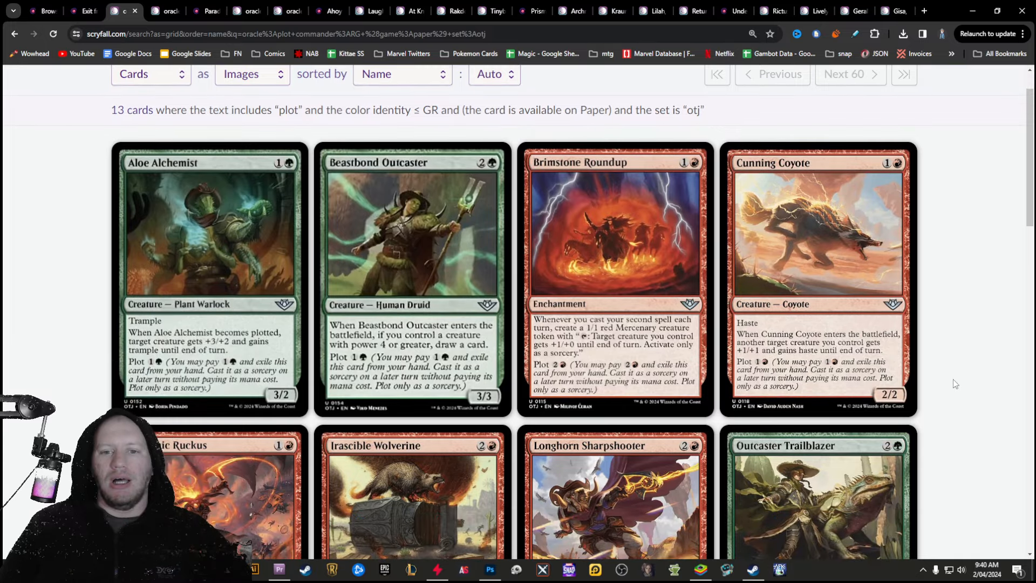
pyautogui.moveTo(946, 377)
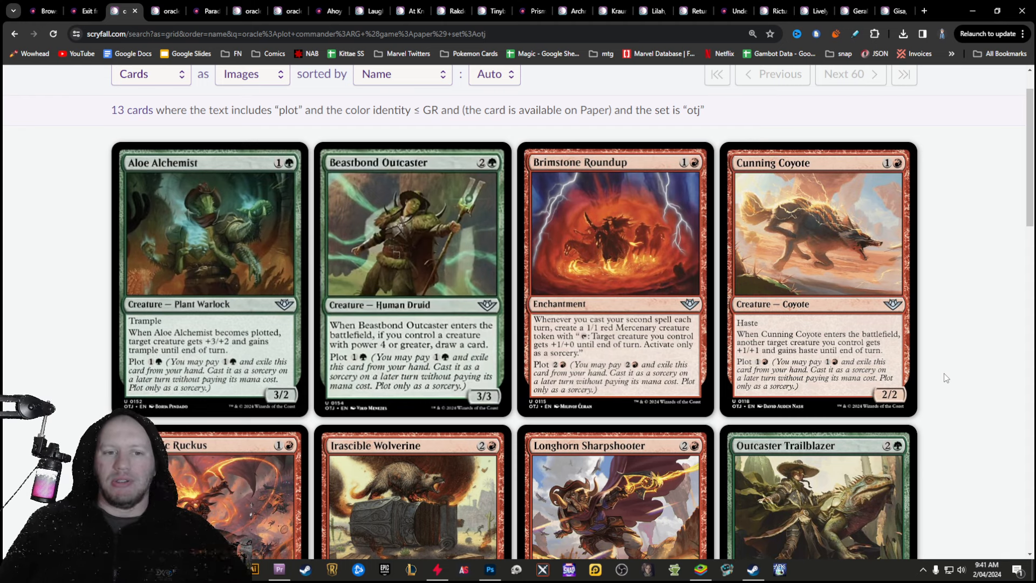
pyautogui.moveTo(946, 292)
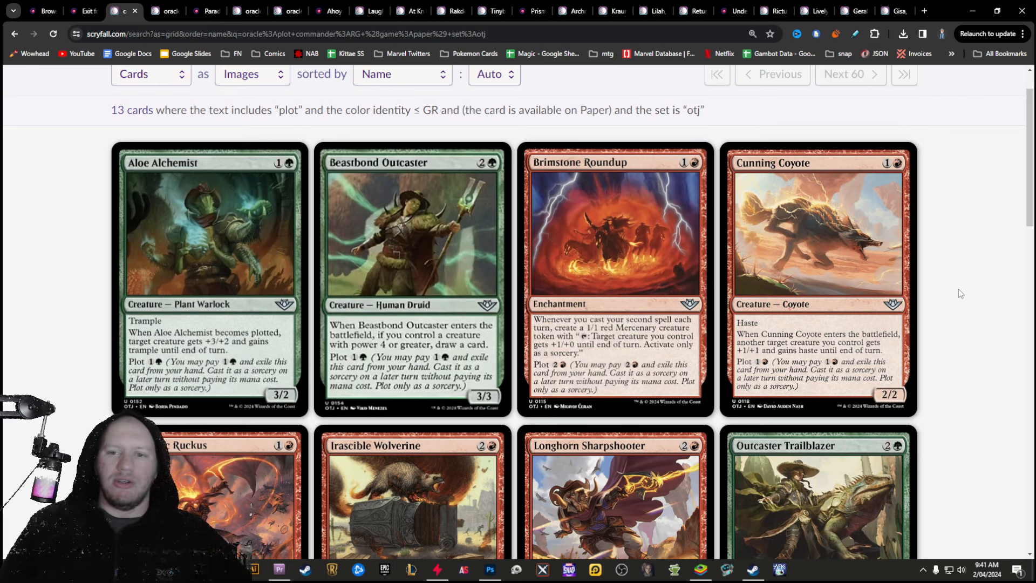
pyautogui.scroll(-3)
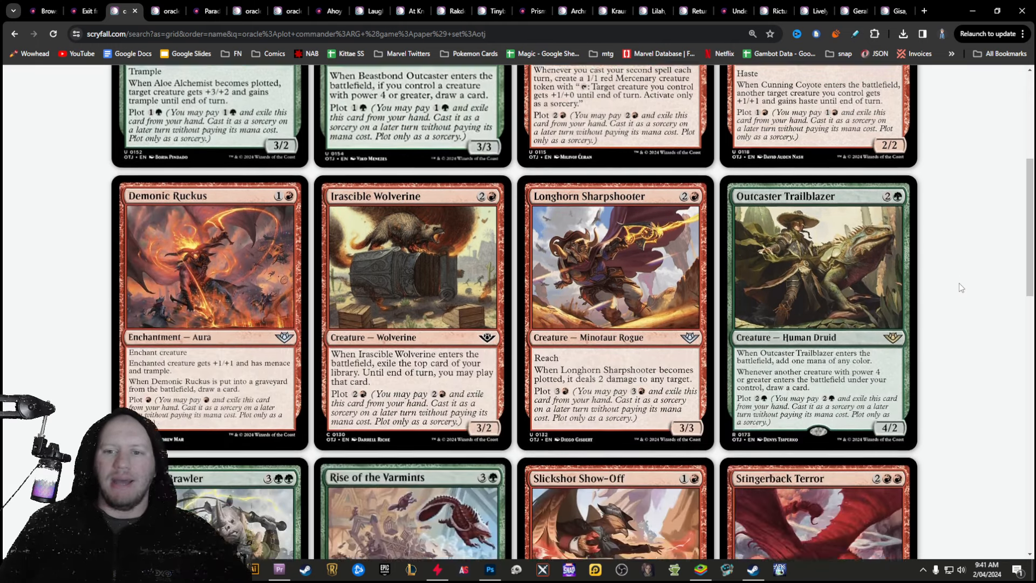
pyautogui.scroll(-3)
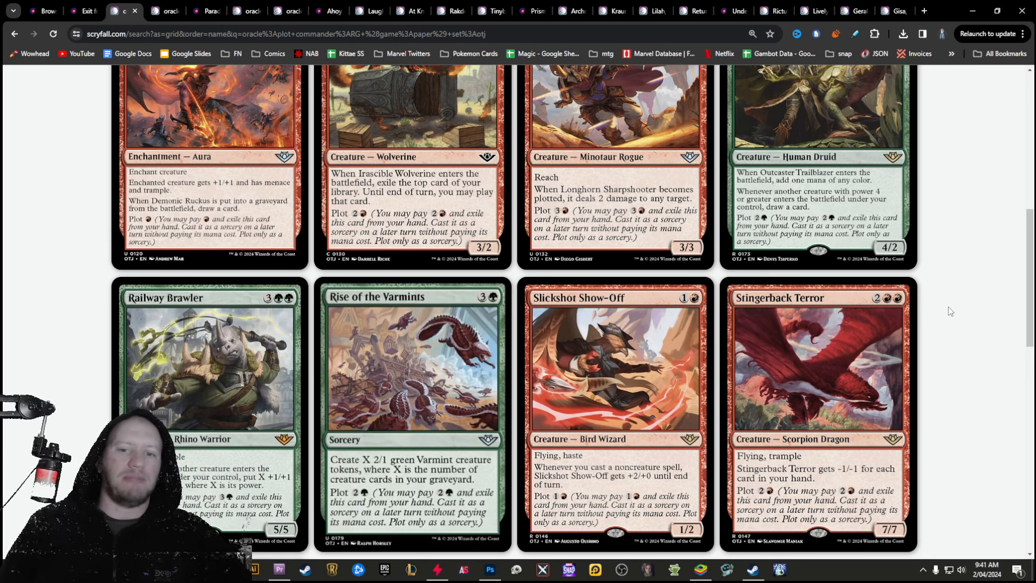
pyautogui.moveTo(398, 377)
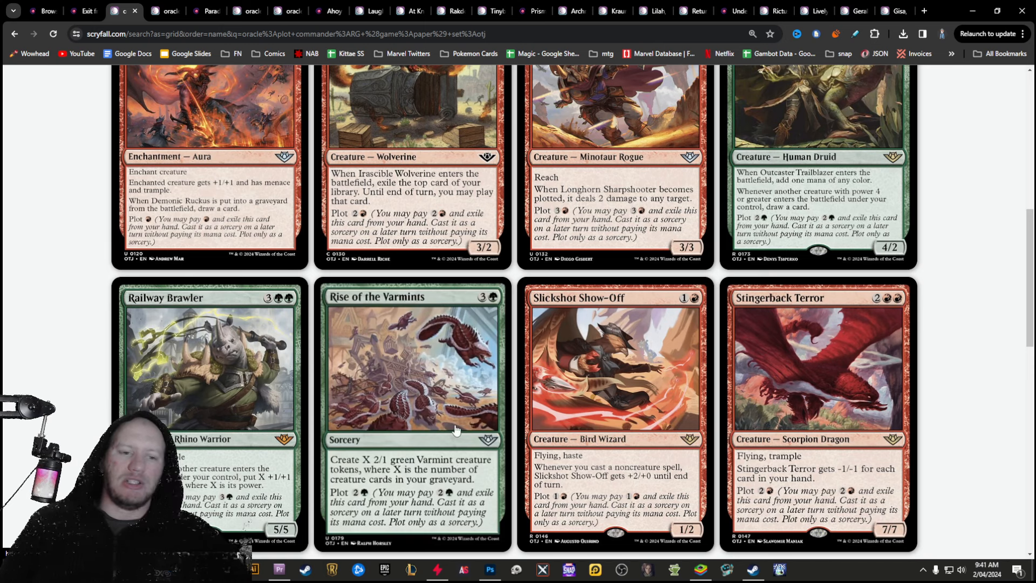
pyautogui.moveTo(454, 430)
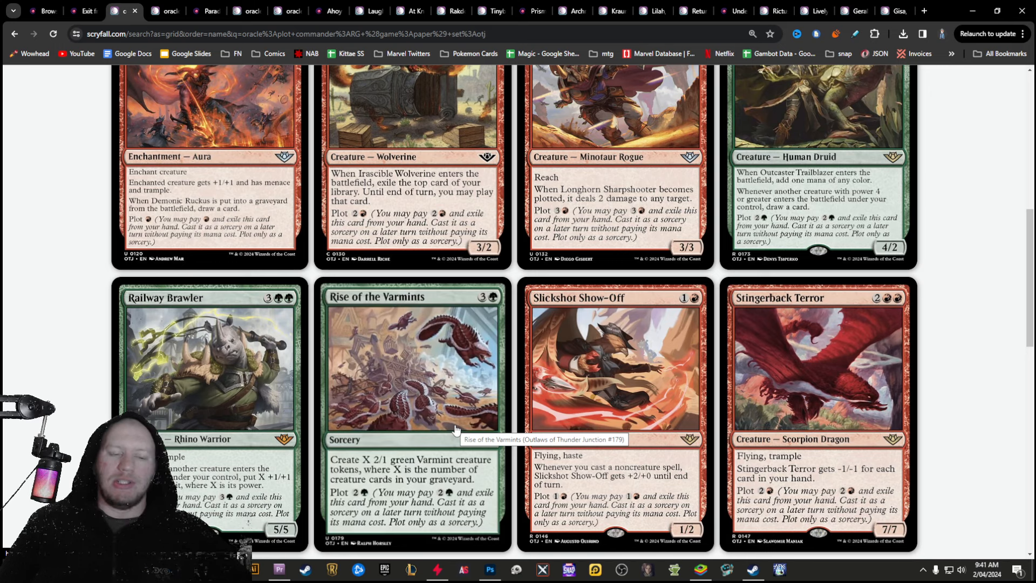
pyautogui.moveTo(397, 384)
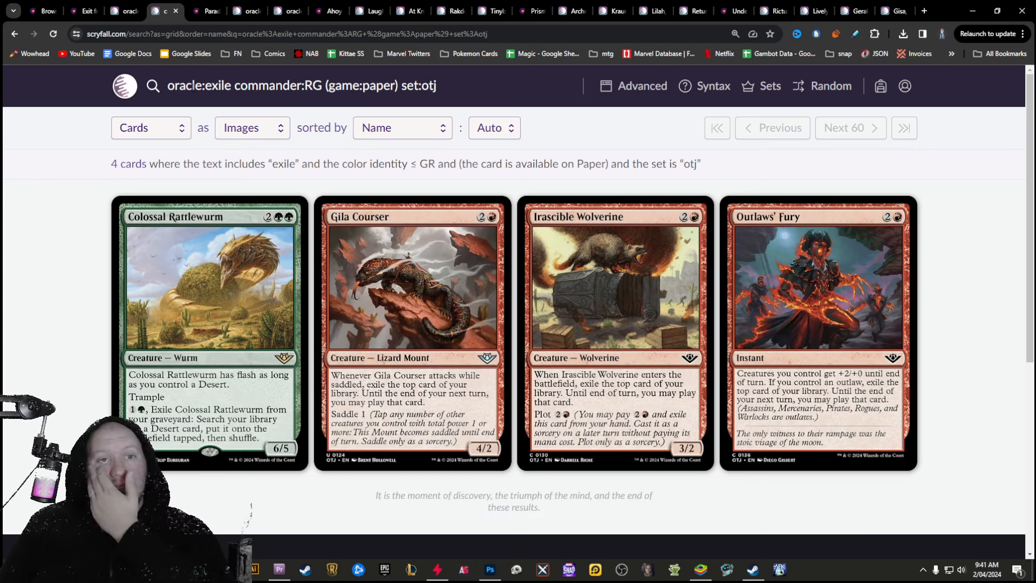
pyautogui.moveTo(675, 291)
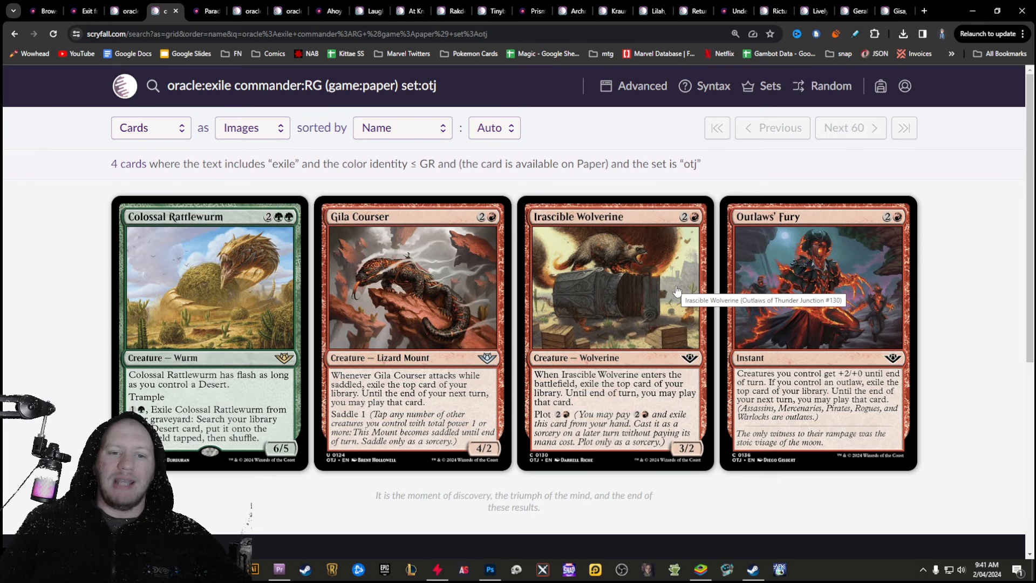
pyautogui.moveTo(367, 359)
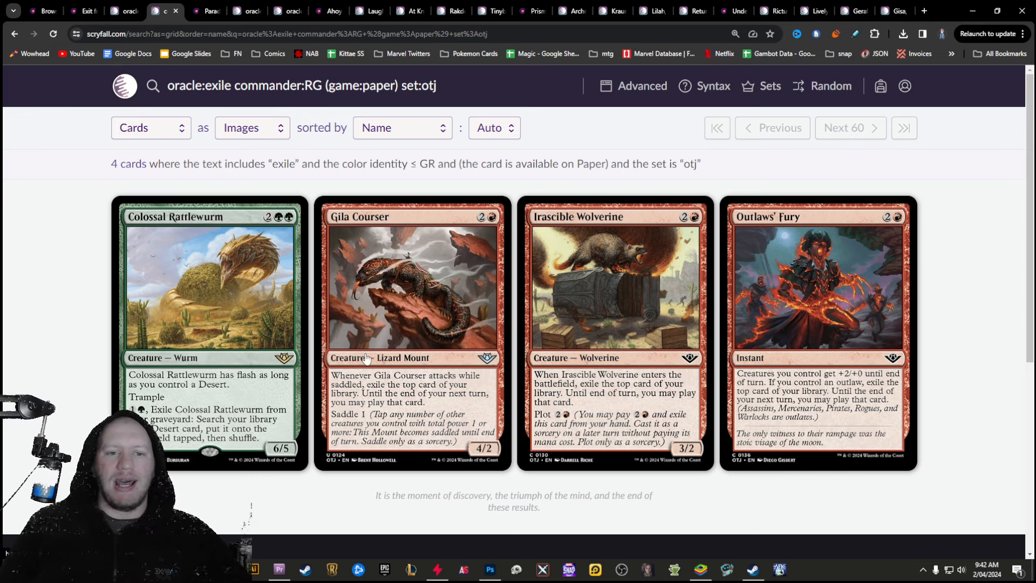
pyautogui.moveTo(433, 250)
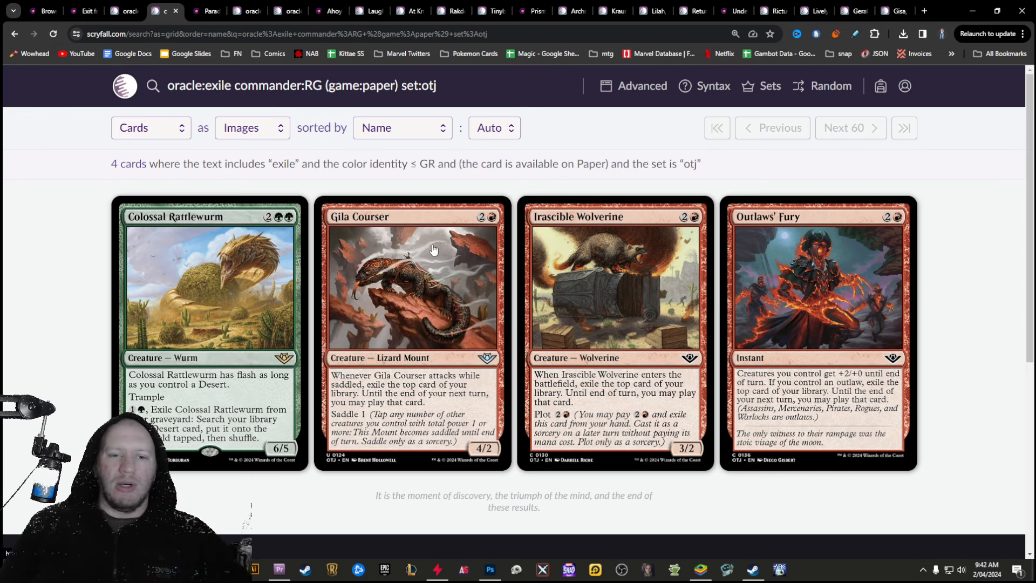
pyautogui.moveTo(410, 265)
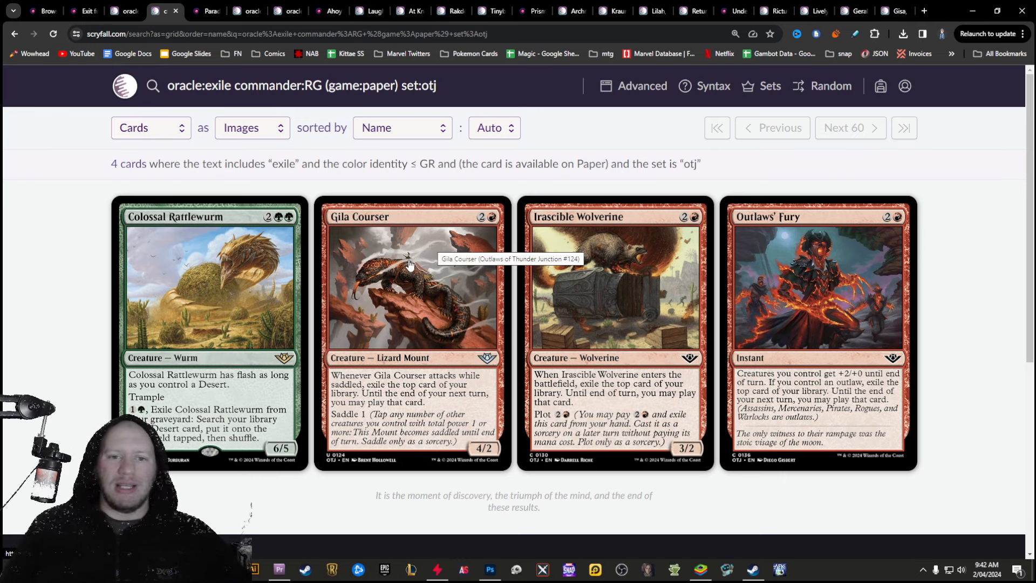
pyautogui.moveTo(415, 401)
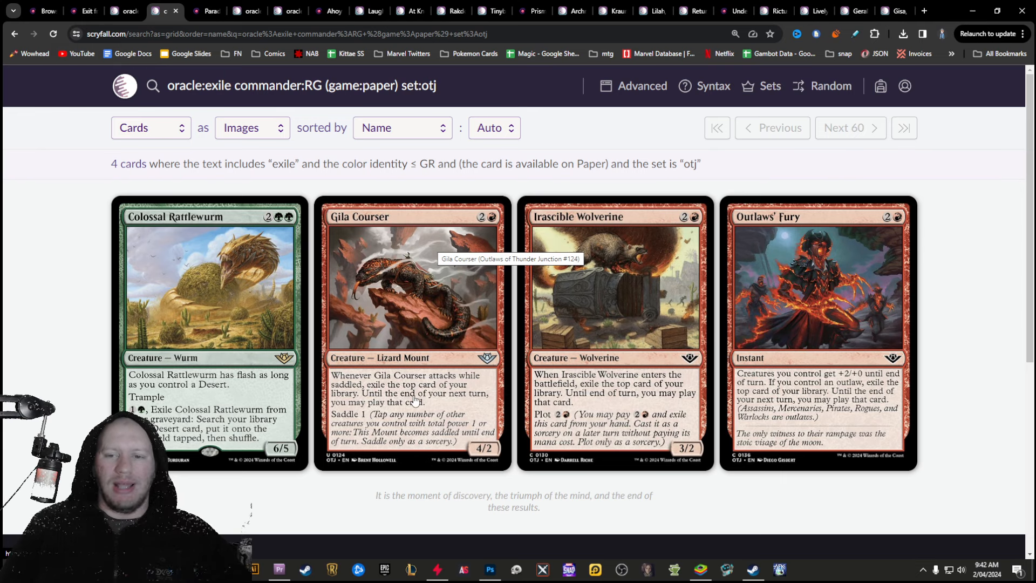
pyautogui.moveTo(470, 411)
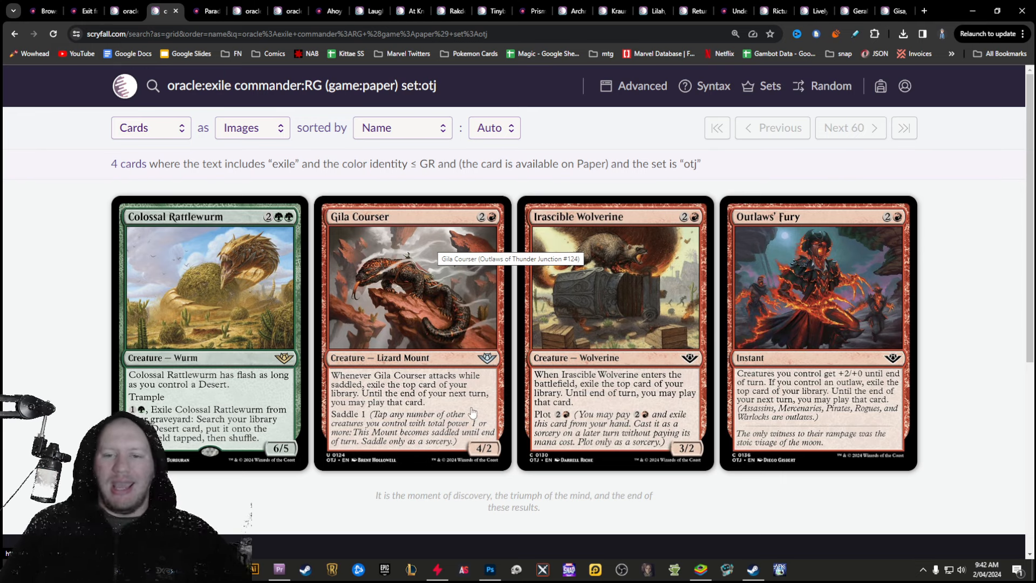
pyautogui.moveTo(660, 397)
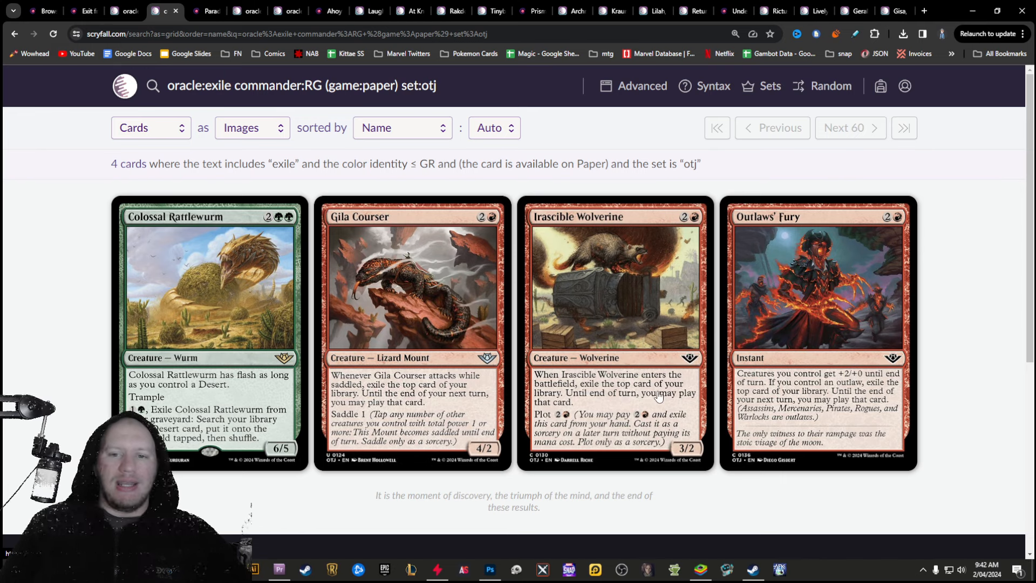
pyautogui.moveTo(639, 483)
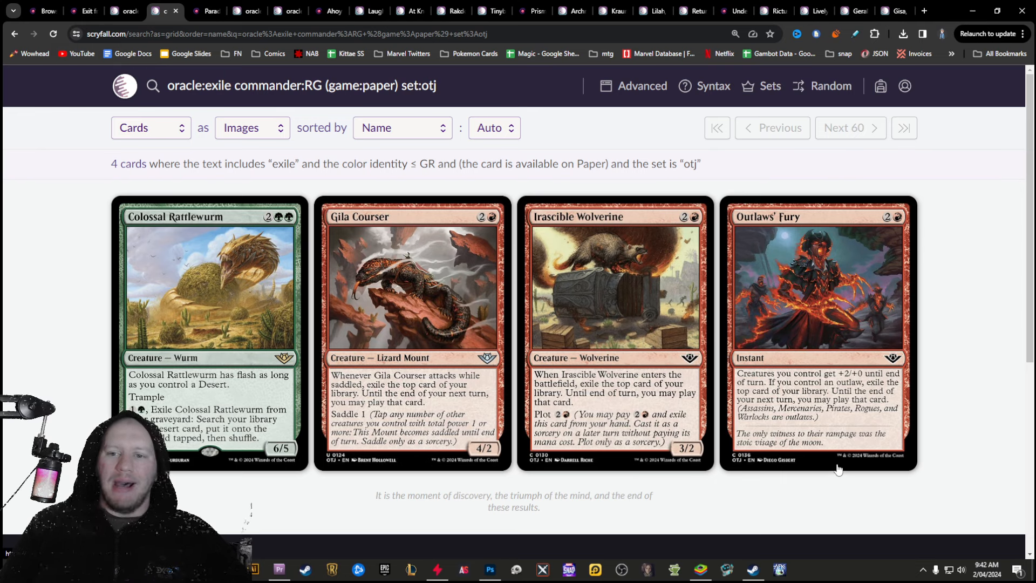
pyautogui.moveTo(827, 397)
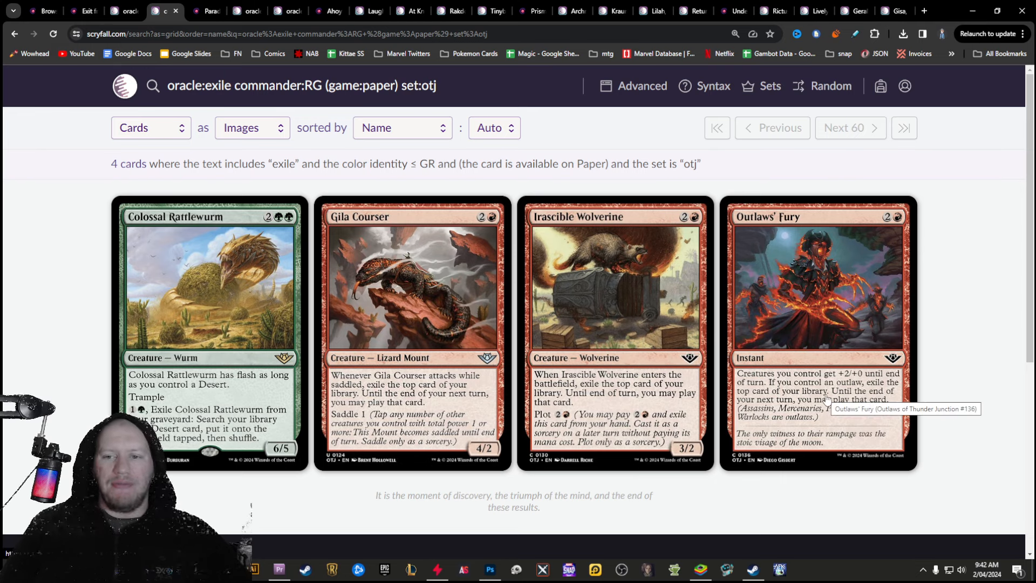
pyautogui.moveTo(856, 416)
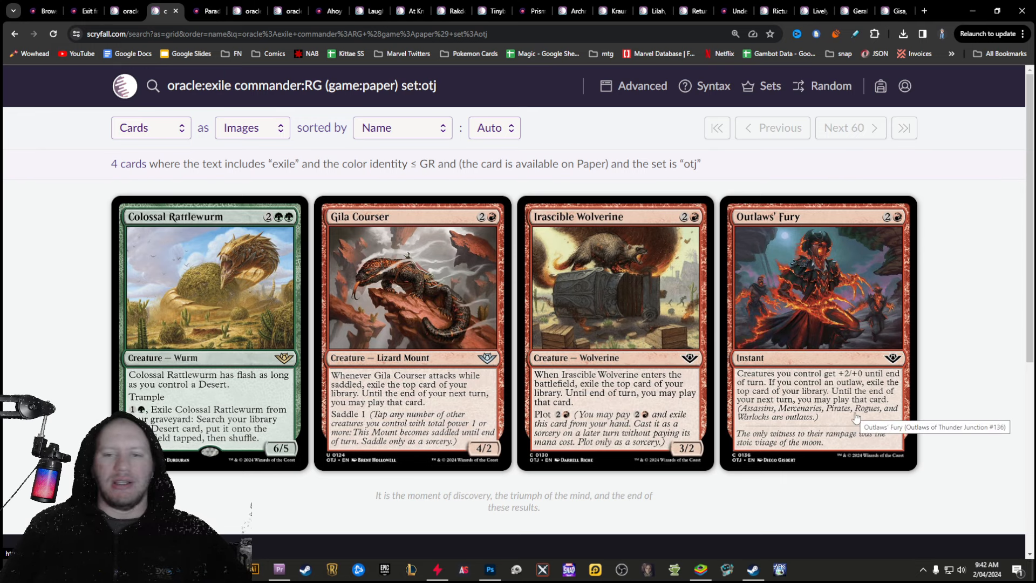
pyautogui.moveTo(532, 354)
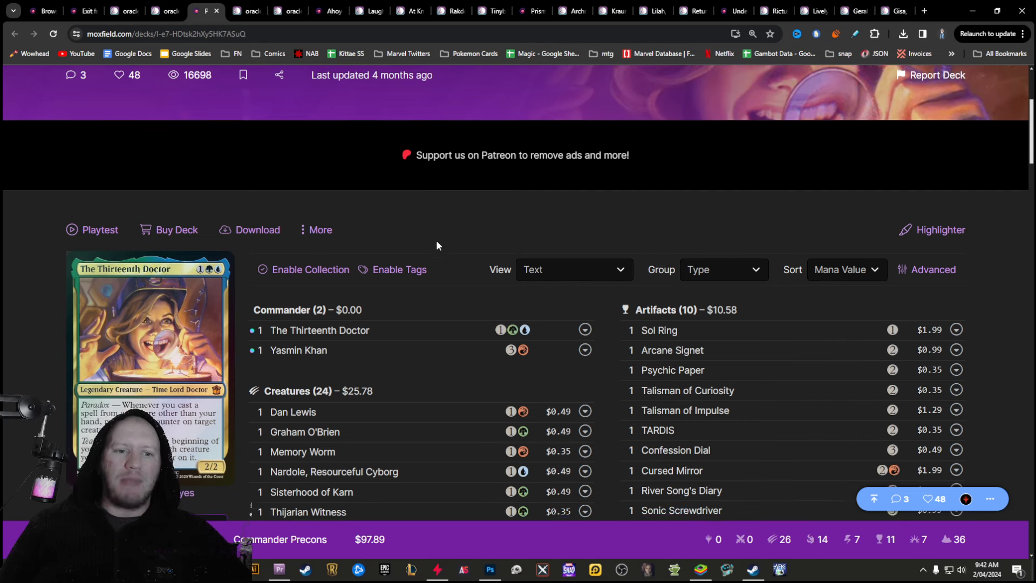
# Scroll The Thirteenth Doctor decklist, then return to the Scryfall blue-red-green plot results
pyautogui.scroll(-3)
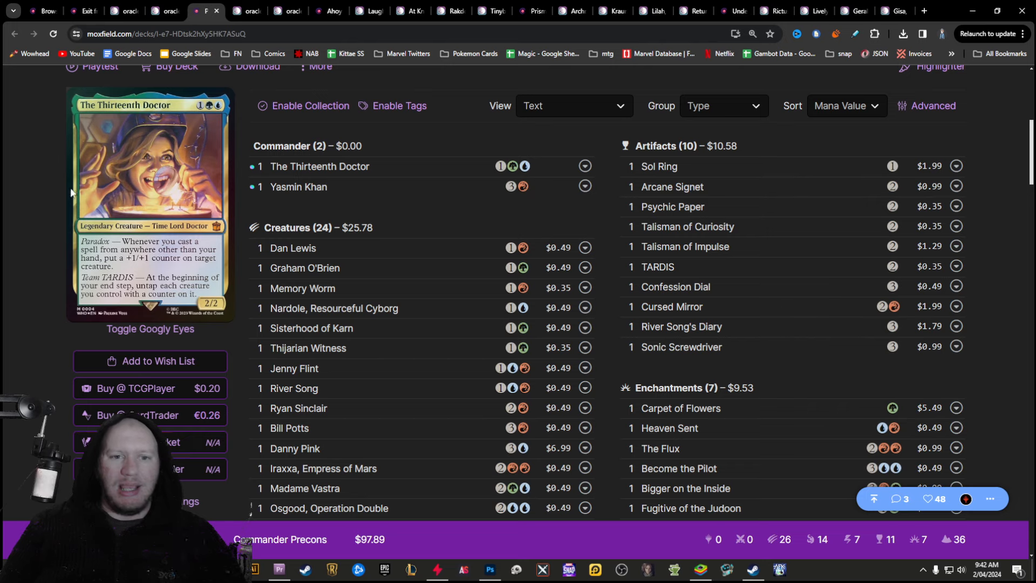
pyautogui.click(239, 12)
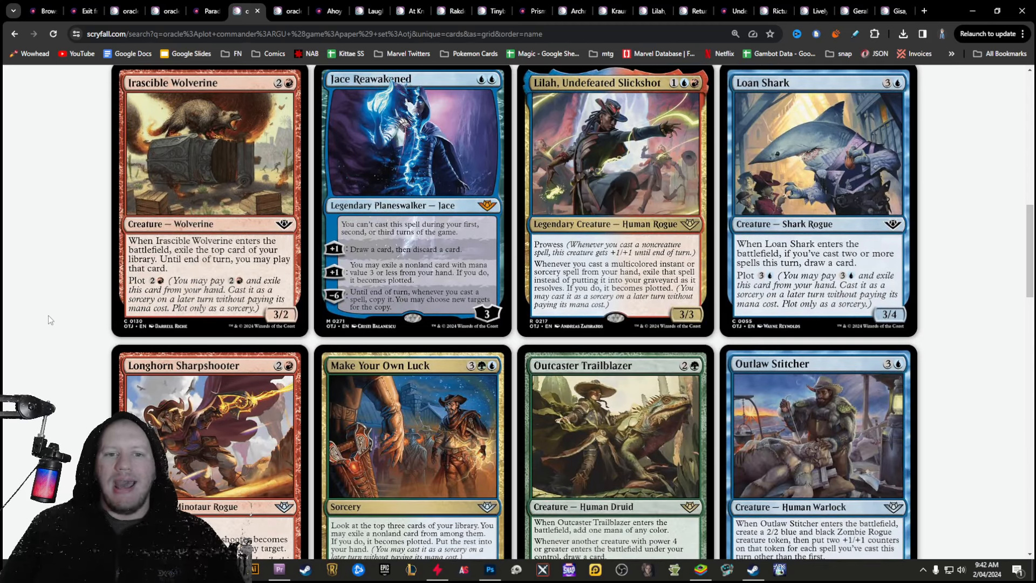
pyautogui.moveTo(407, 239)
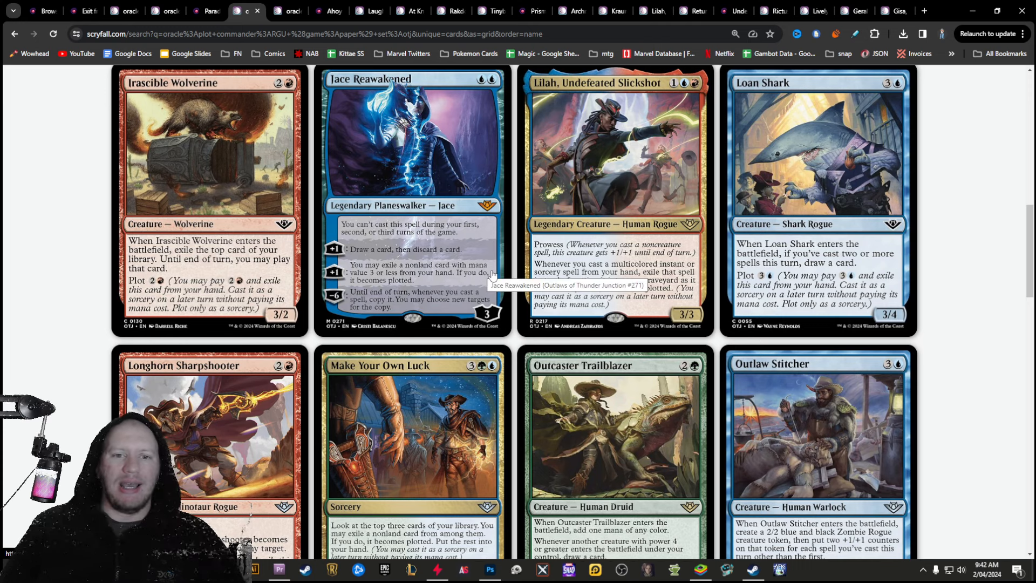
pyautogui.moveTo(395, 273)
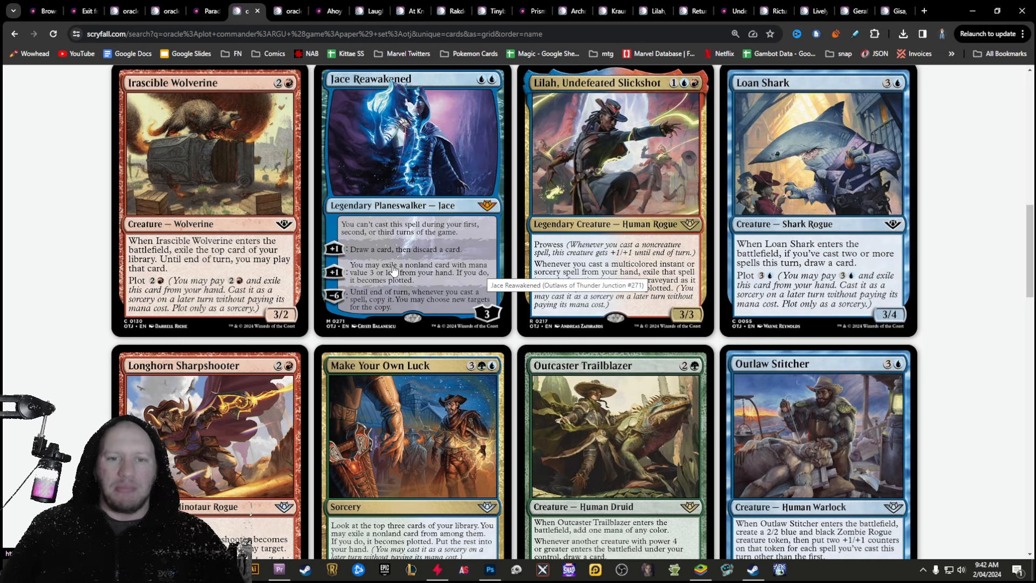
# Browse the blue-red-green plot results including Jace Reawakened, Lilah and Tumbleweed Rising
pyautogui.scroll(-3)
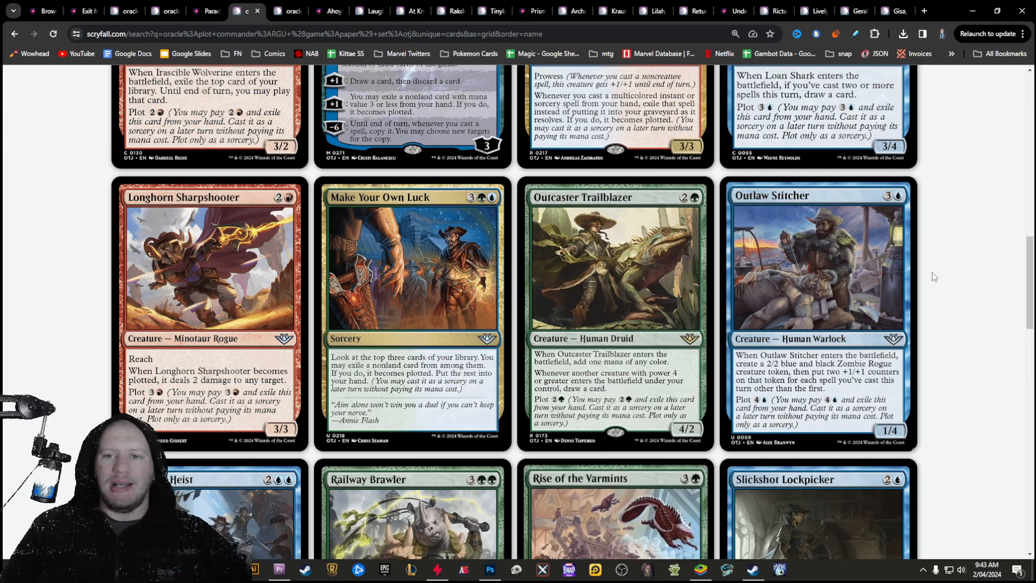
pyautogui.scroll(-3)
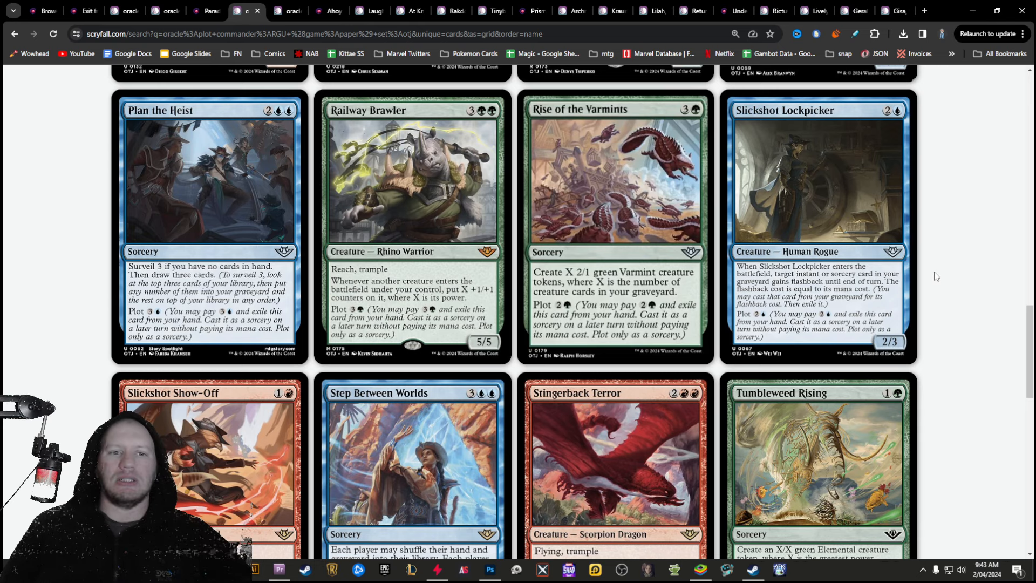
pyautogui.scroll(-3)
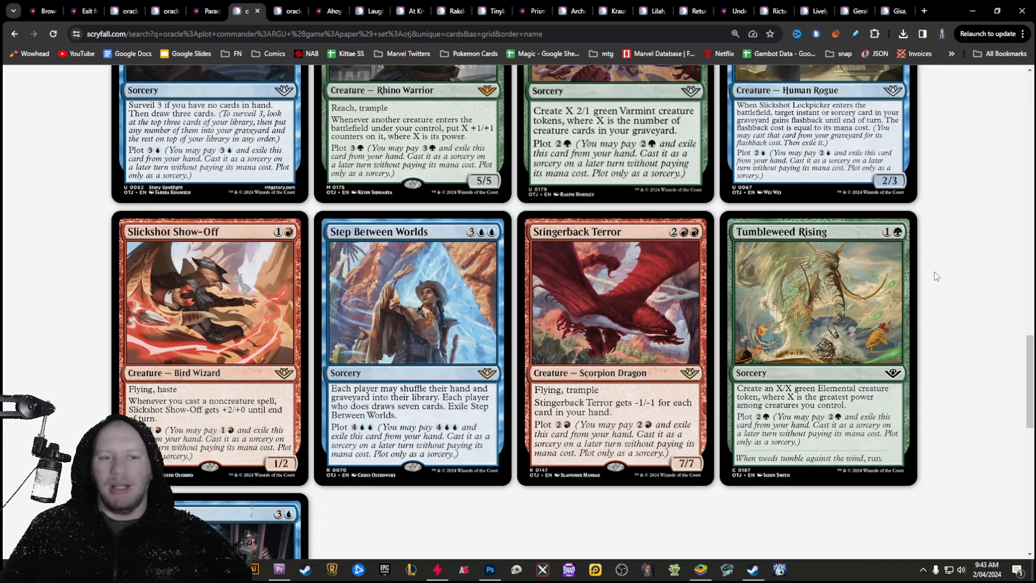
pyautogui.scroll(3)
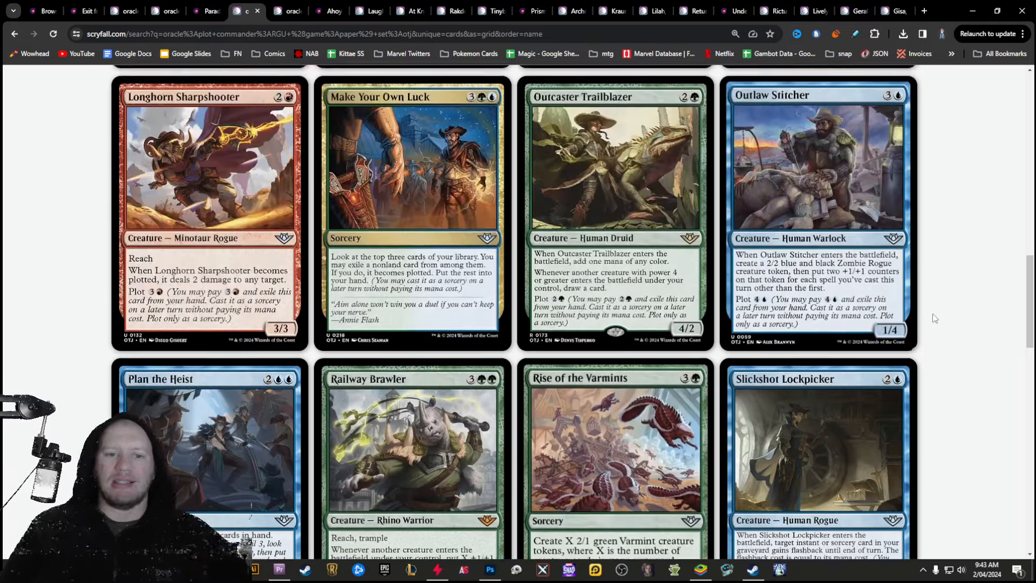
pyautogui.scroll(-3)
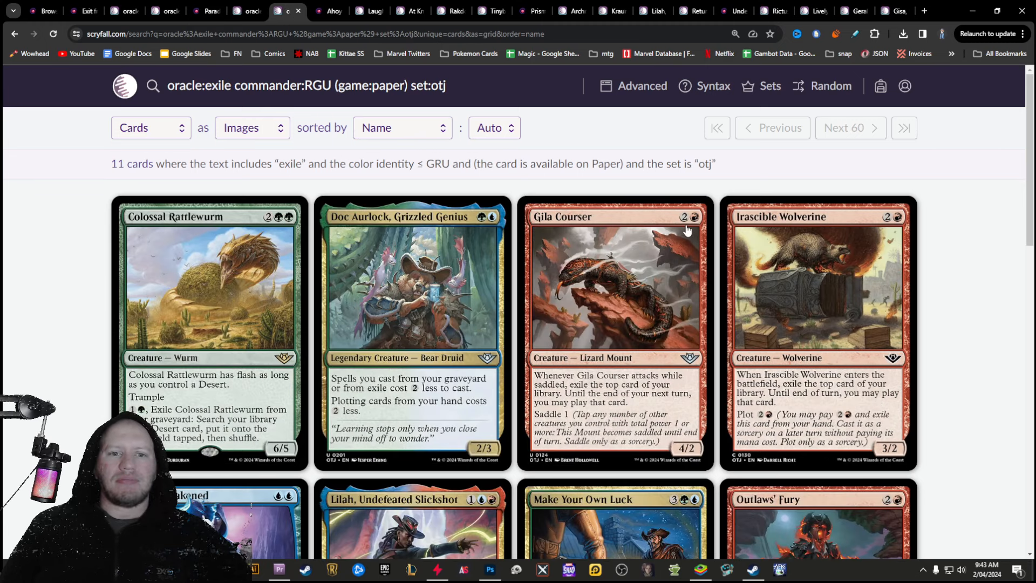
pyautogui.moveTo(334, 283)
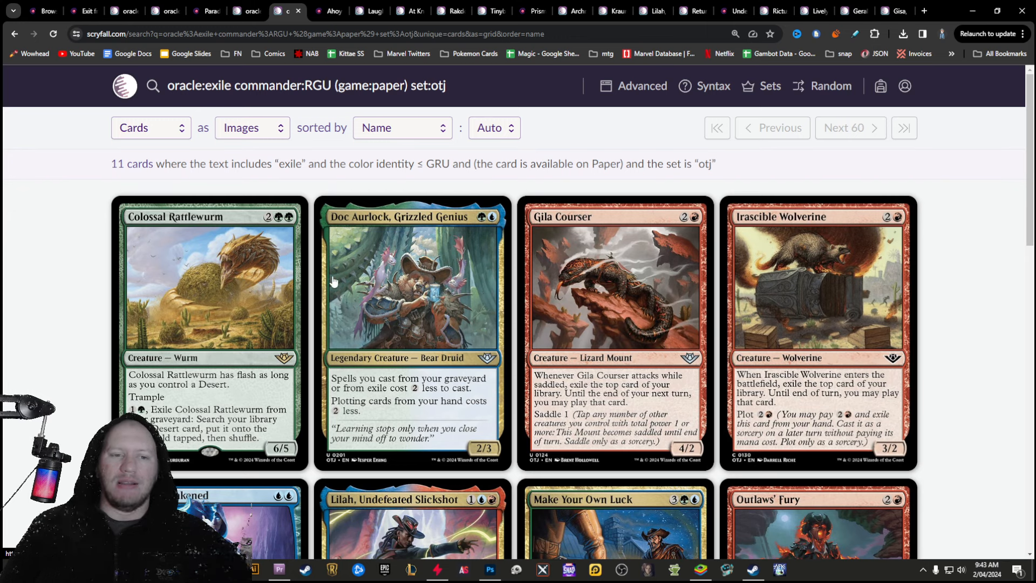
pyautogui.moveTo(390, 275)
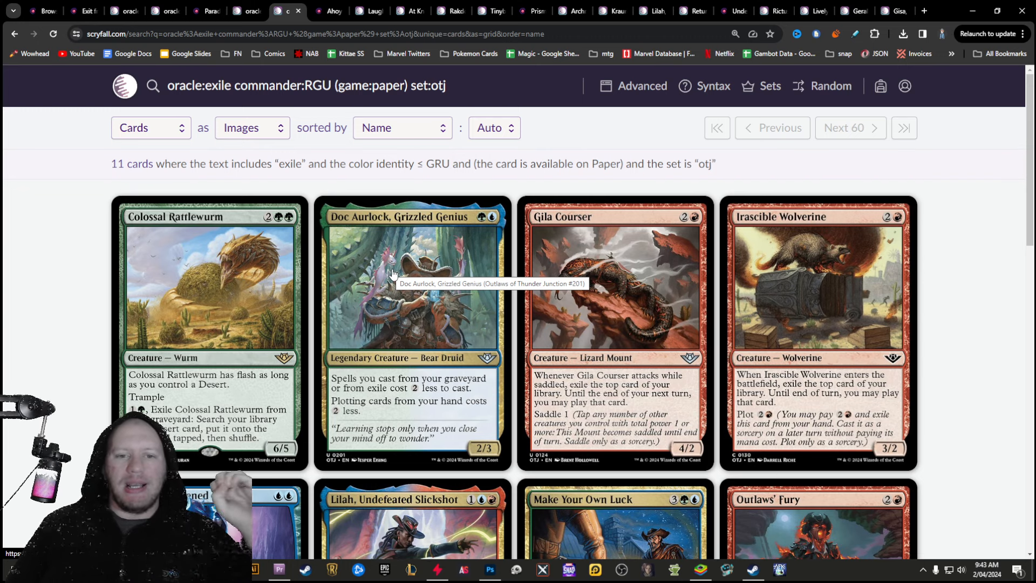
pyautogui.moveTo(416, 401)
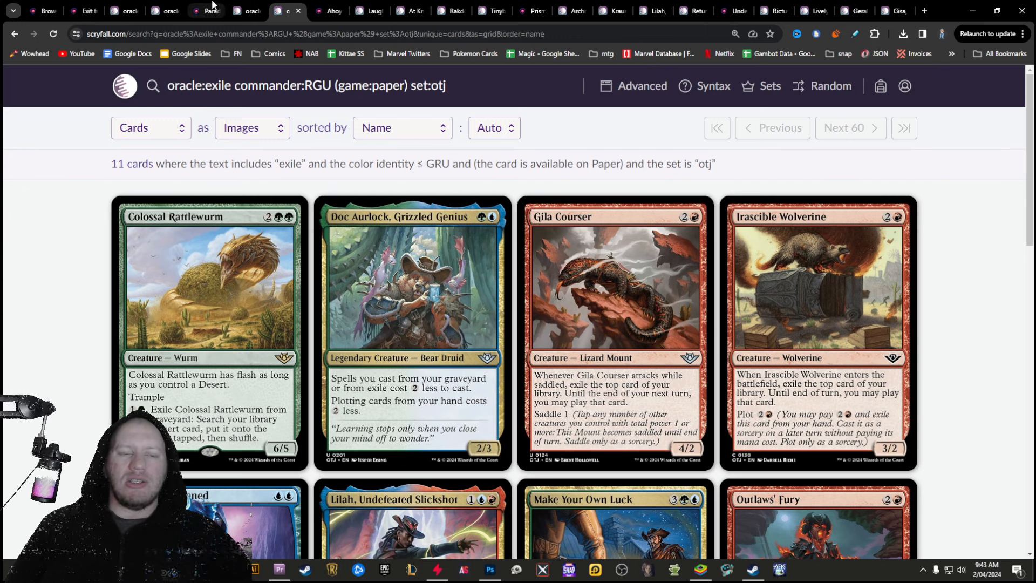
pyautogui.moveTo(456, 392)
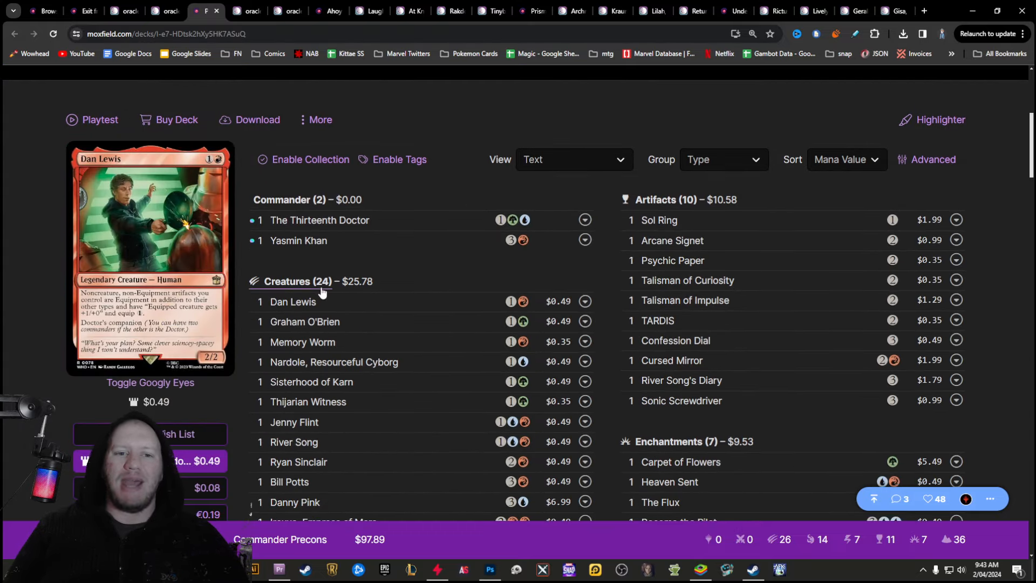
# Scroll The Thirteenth Doctor deck through its creatures, sorceries and lands
pyautogui.scroll(-3)
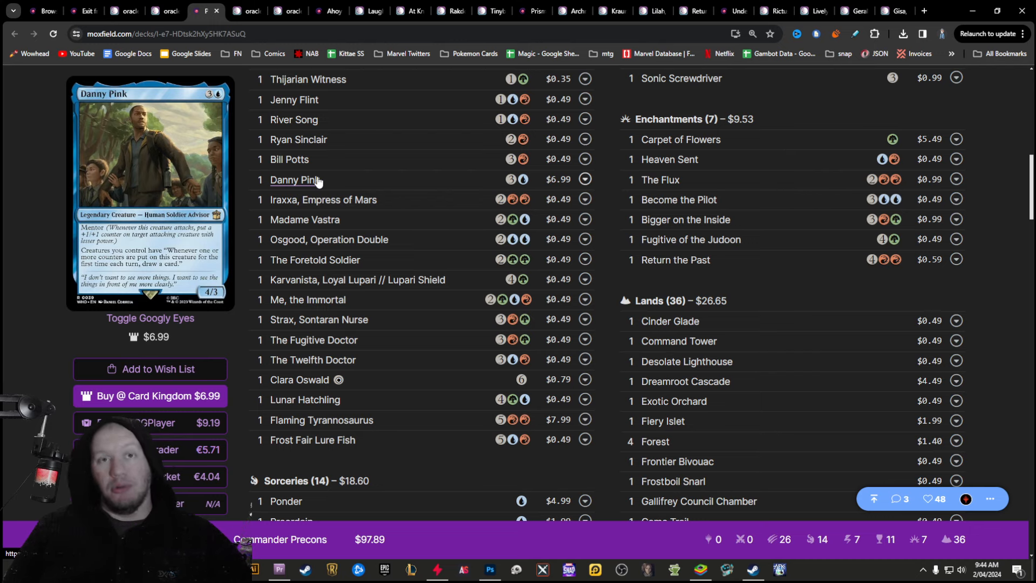
pyautogui.scroll(-3)
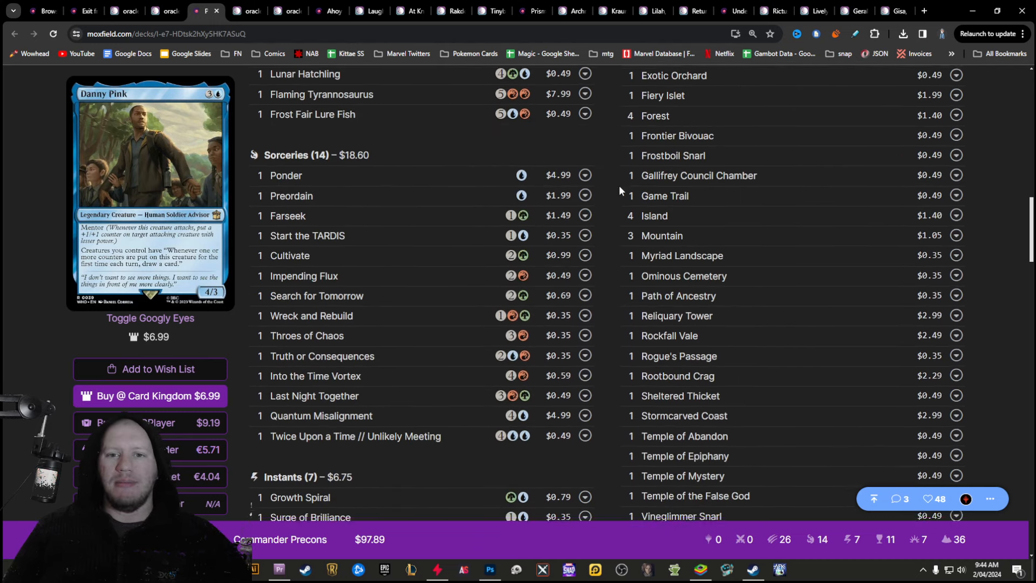
pyautogui.scroll(-3)
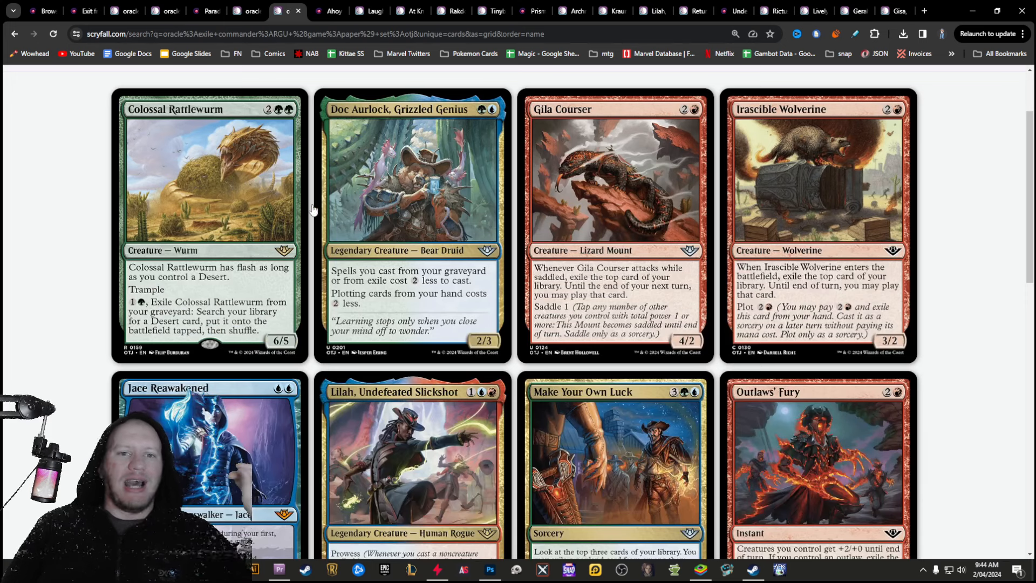
# Scroll the exile results' later rows, then return to The Thirteenth Doctor decklist
pyautogui.scroll(-3)
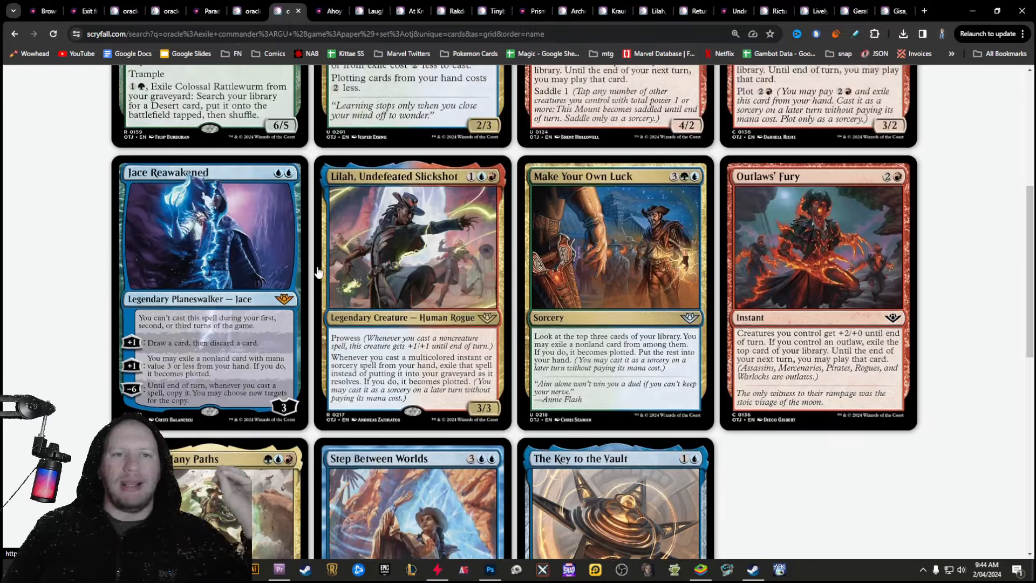
pyautogui.click(198, 11)
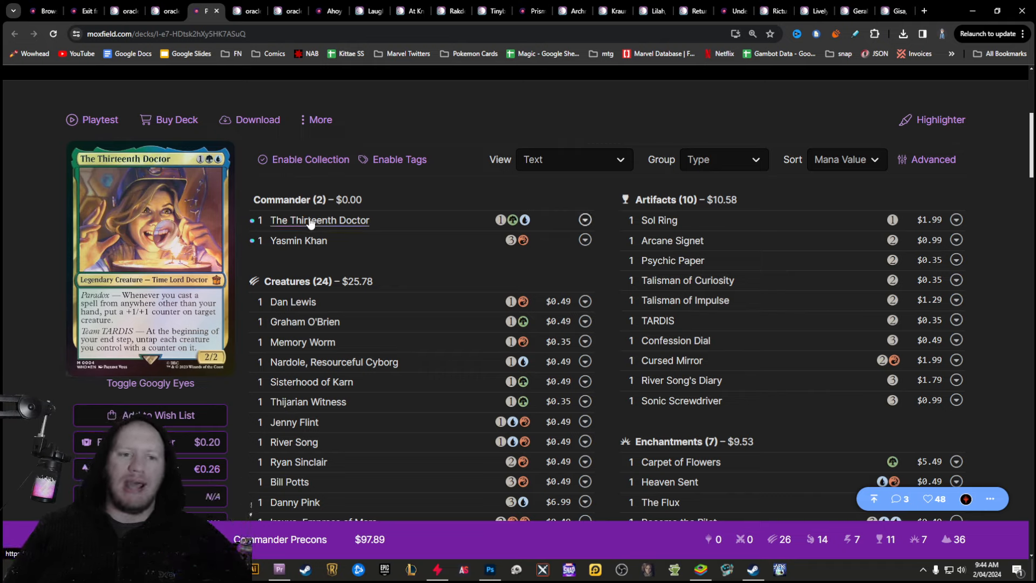
pyautogui.scroll(-3)
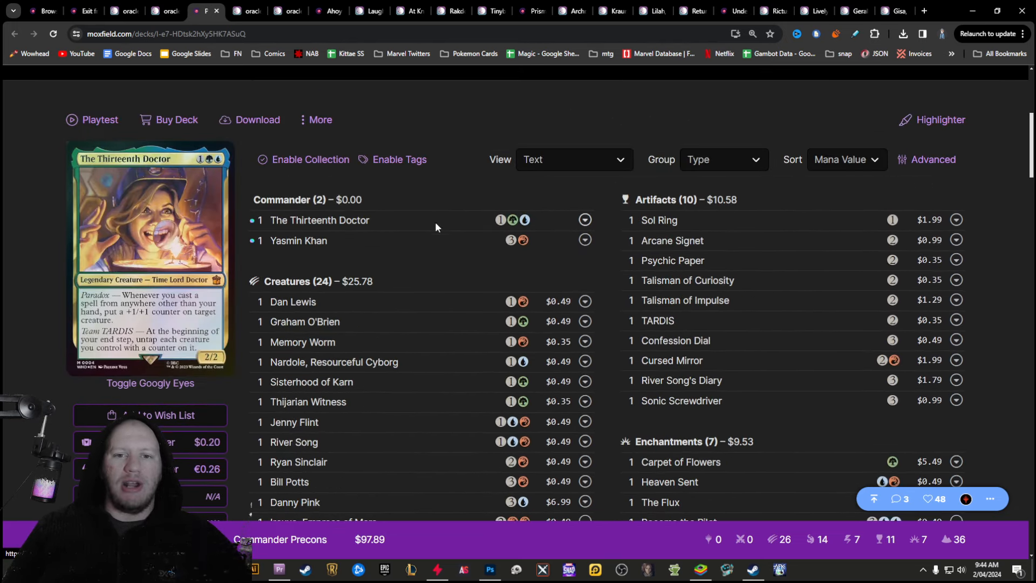
pyautogui.scroll(-3)
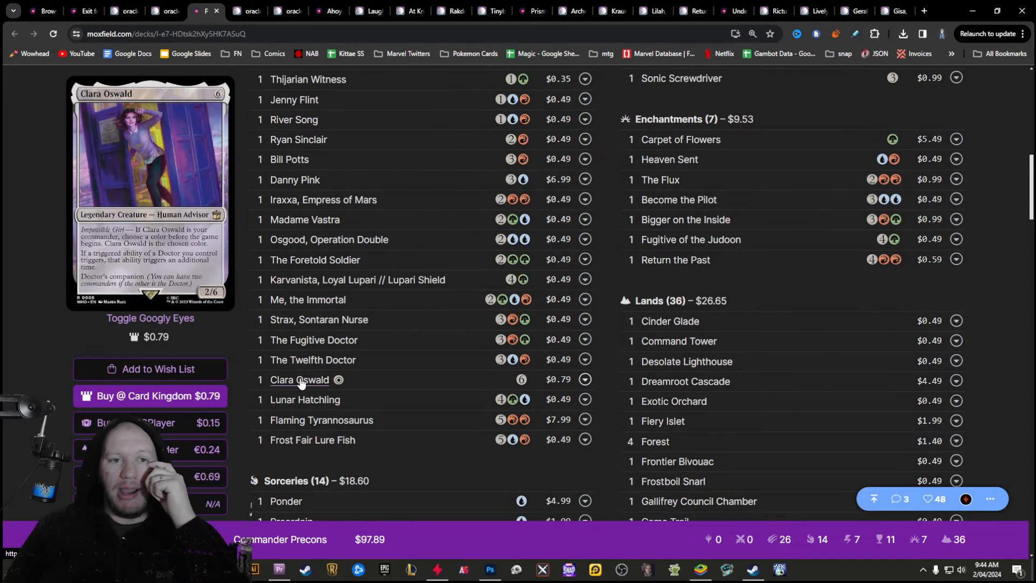
pyautogui.scroll(-3)
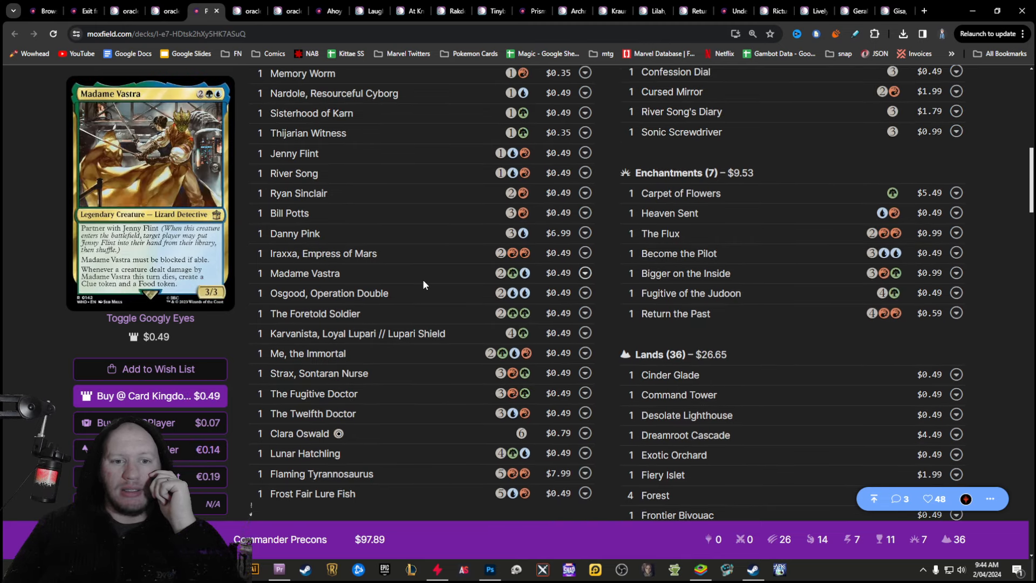
pyautogui.moveTo(313, 413)
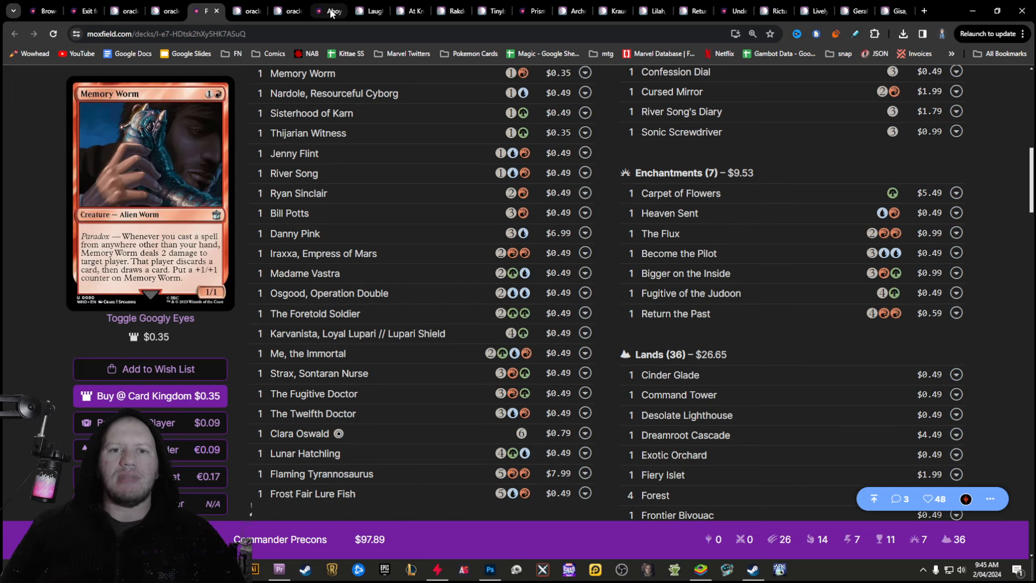
# Browse the Admiral Brass, Unsinkable decklist, then bring up Laughing Jasper Flint on Scryfall
pyautogui.click(328, 11)
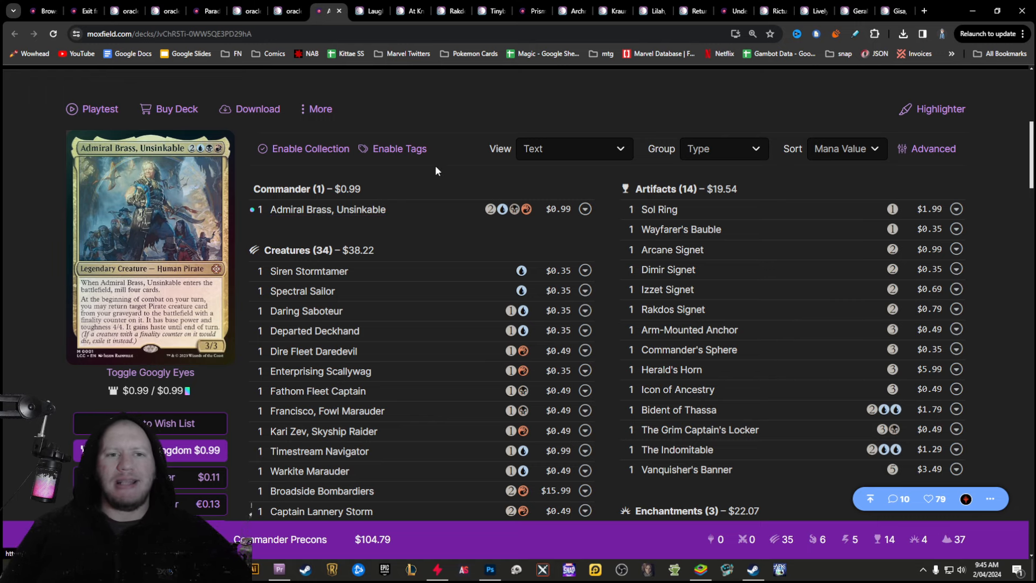
pyautogui.scroll(-3)
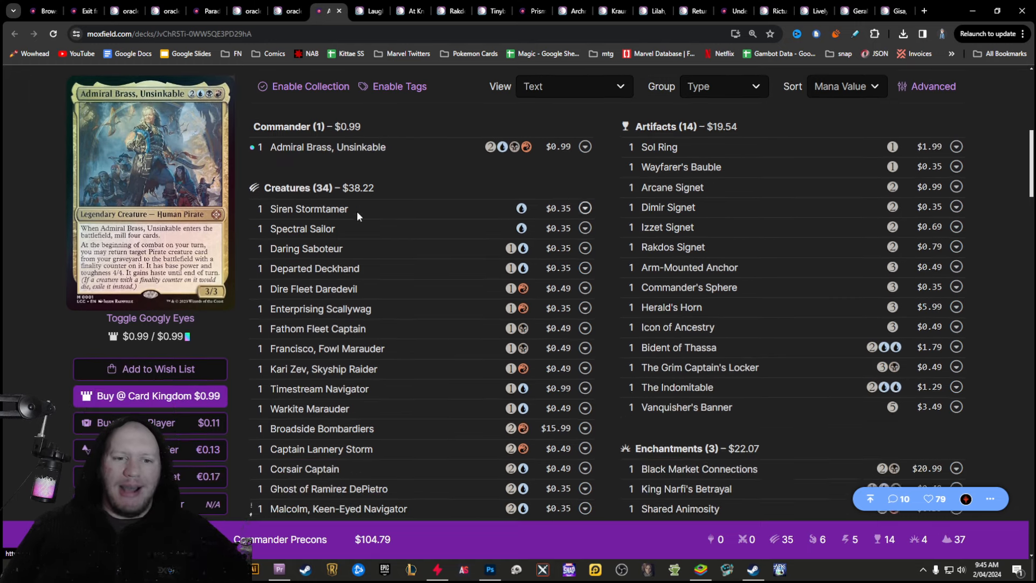
pyautogui.scroll(-3)
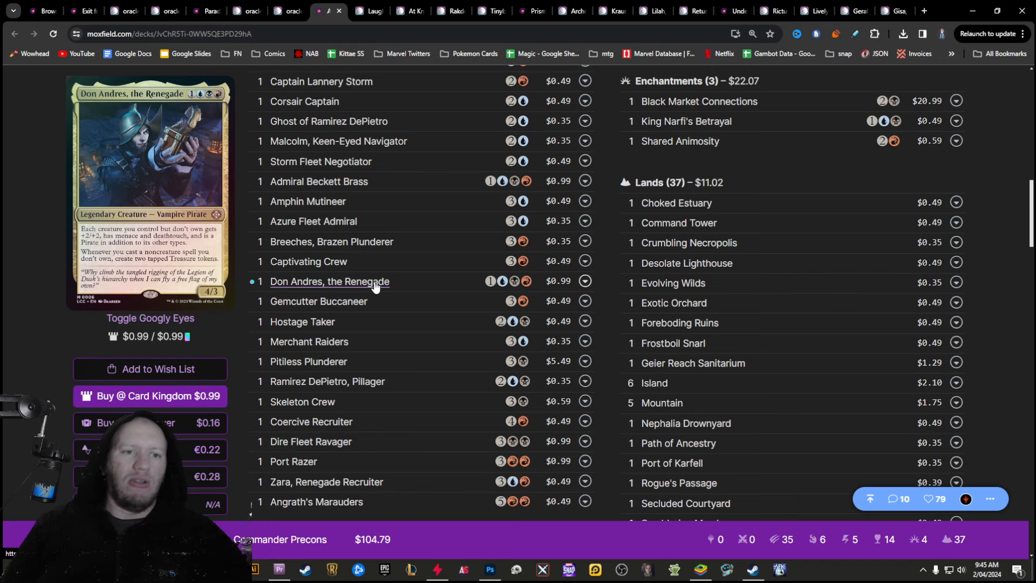
pyautogui.click(361, 11)
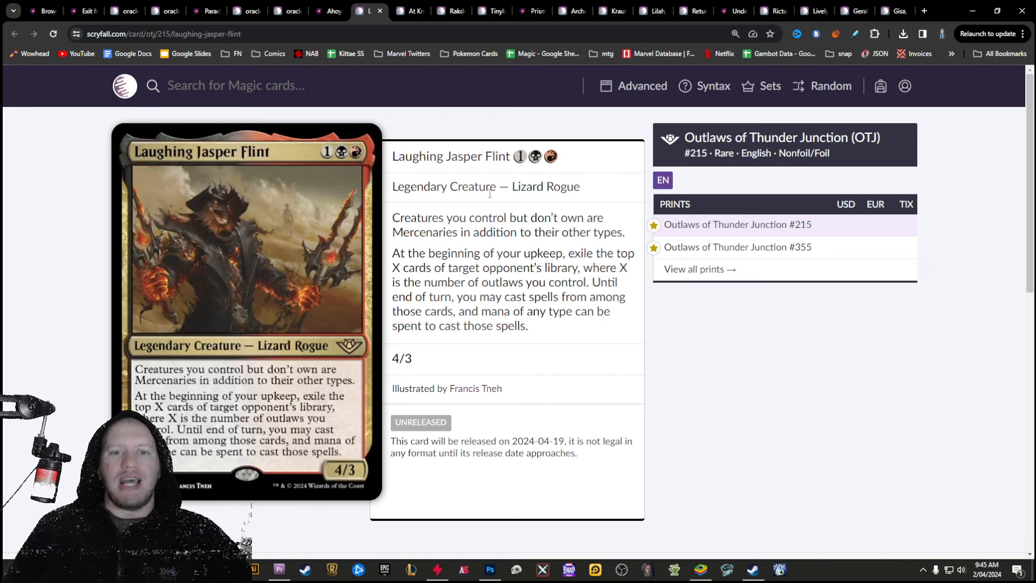
# Revisit the Admiral Brass decklist and view the At Knifepoint card page
pyautogui.moveTo(393, 253); pyautogui.dragTo(588, 282)
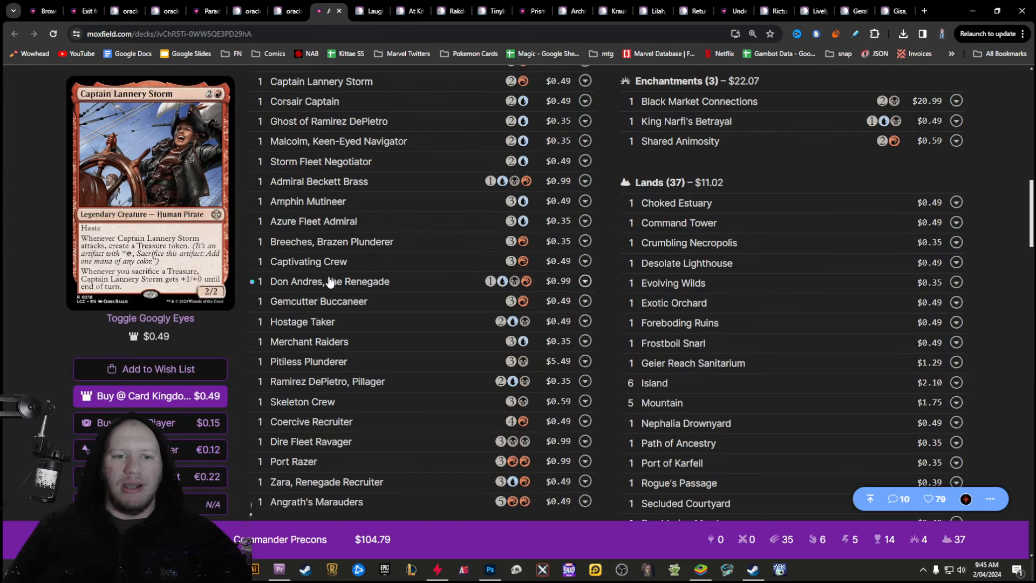
pyautogui.moveTo(330, 281)
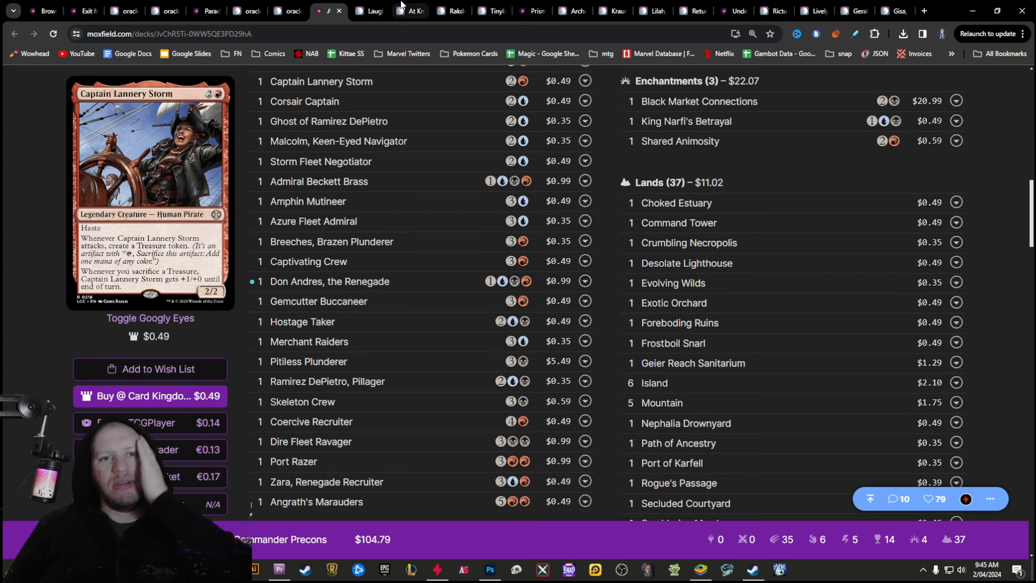
pyautogui.click(411, 12)
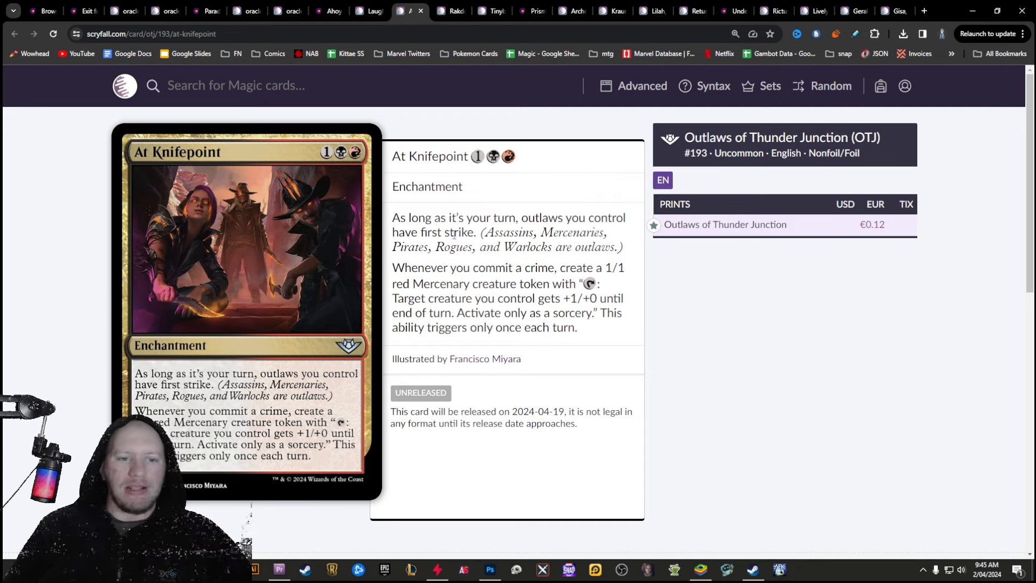
pyautogui.doubleClick(436, 267)
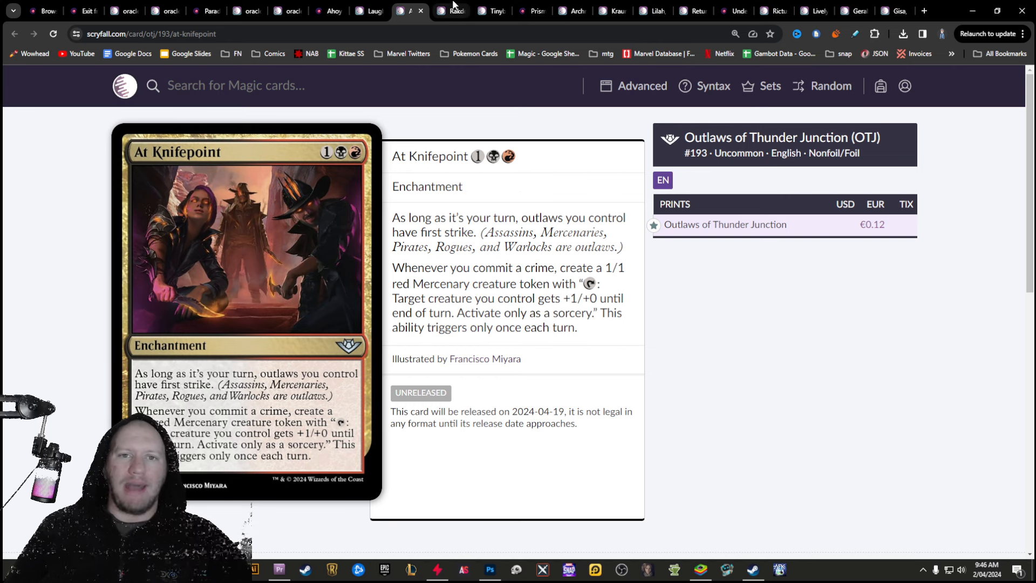
# View Rakdos, the Muscle and Tinybones, the Pickpocket, then open the Prismari Performance decklist
pyautogui.click(449, 11)
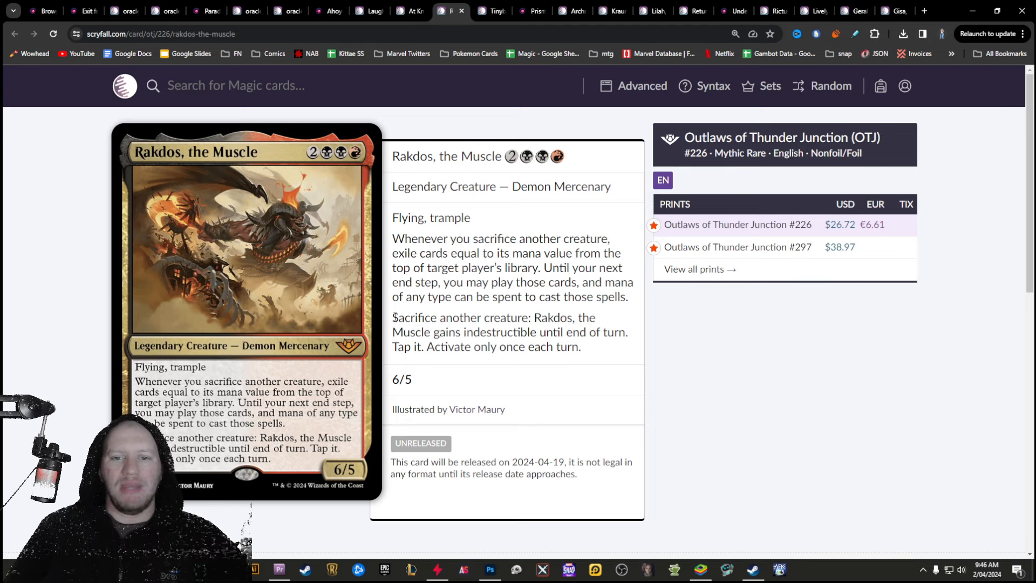
pyautogui.moveTo(393, 238); pyautogui.dragTo(601, 282)
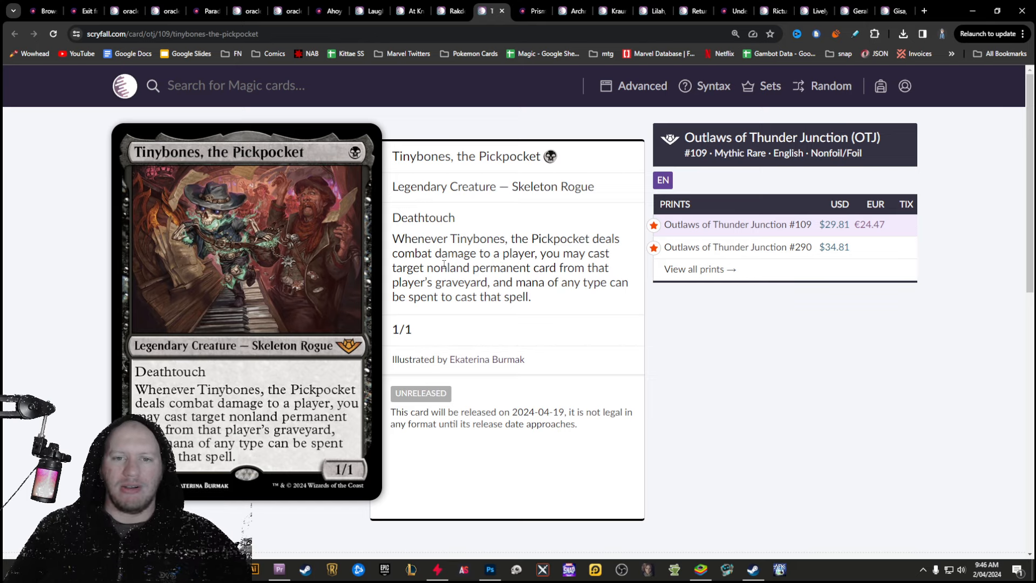
pyautogui.moveTo(427, 268); pyautogui.dragTo(556, 268)
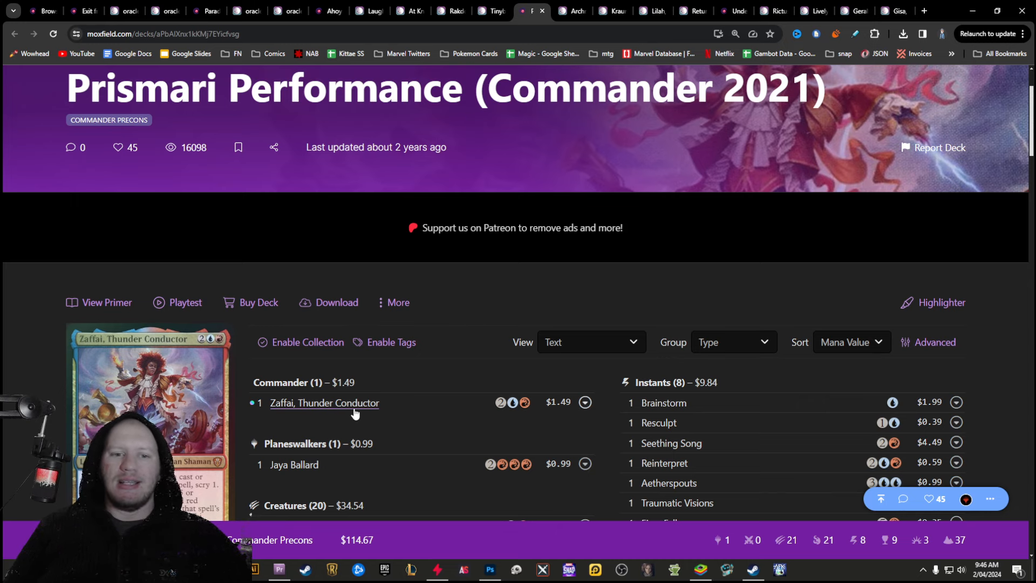
# Scroll the Prismari Performance creatures and artifacts, then bring up Archmage's Newt on Scryfall
pyautogui.scroll(-3)
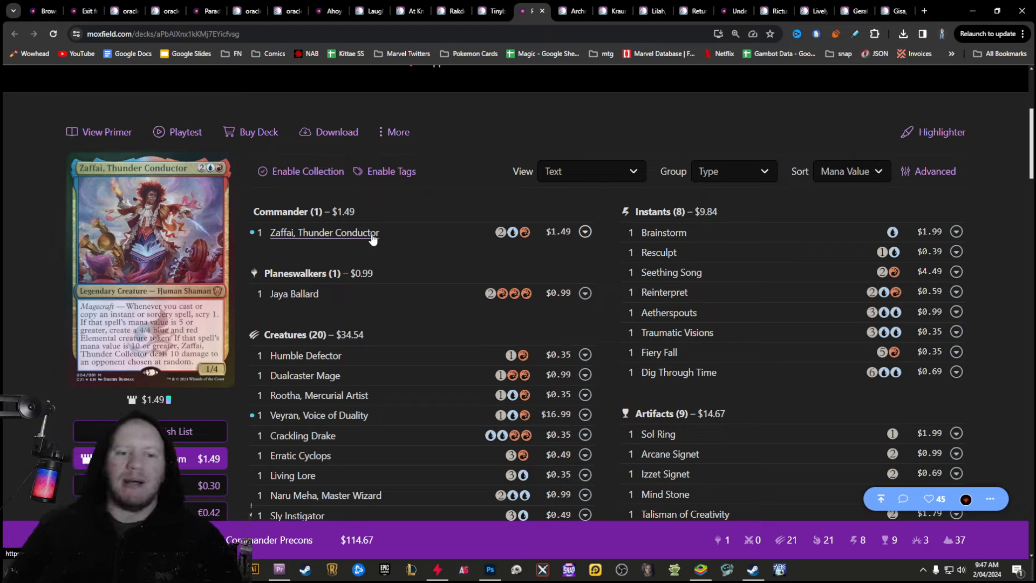
pyautogui.moveTo(514, 81)
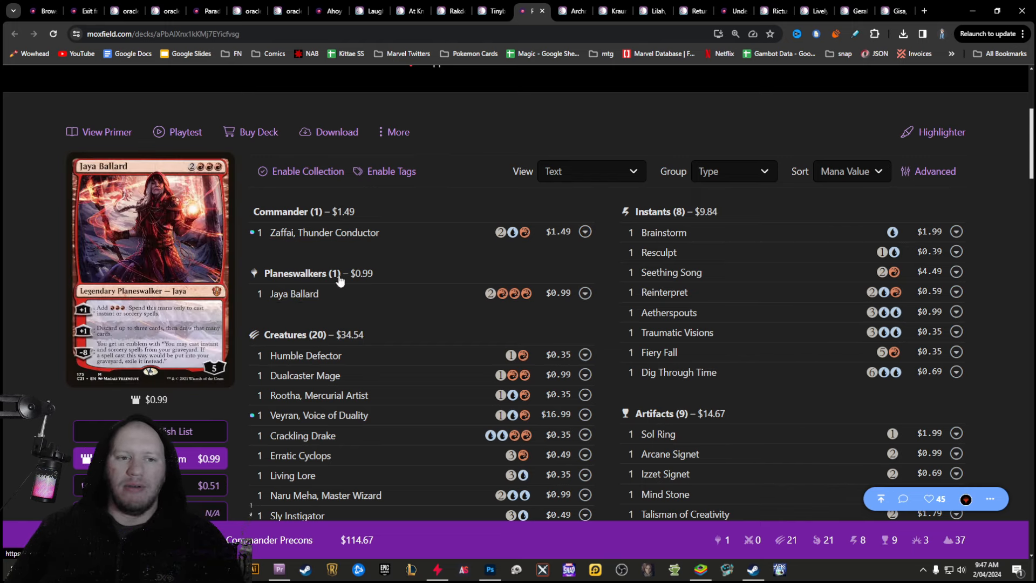
pyautogui.scroll(-3)
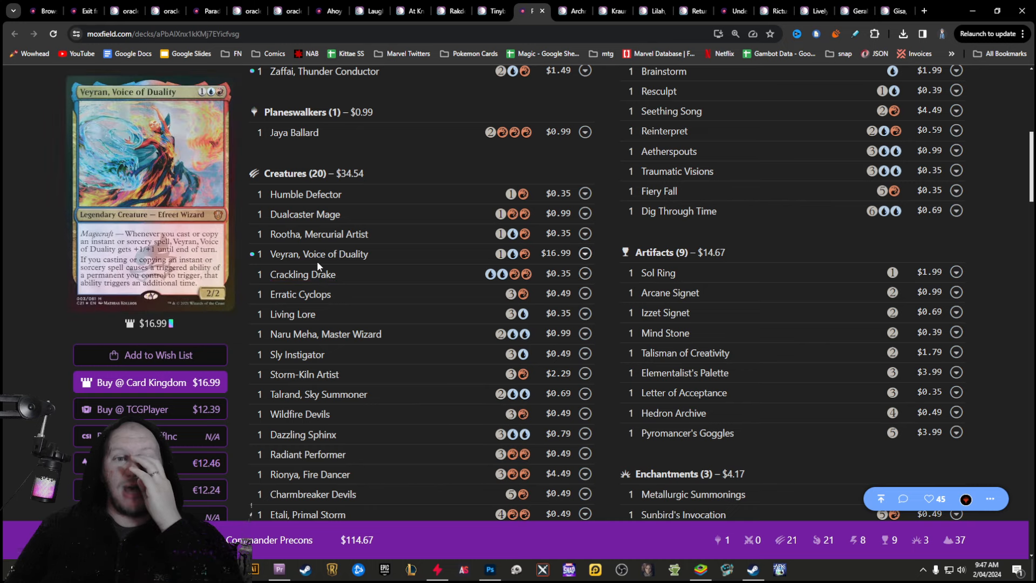
pyautogui.click(531, 11)
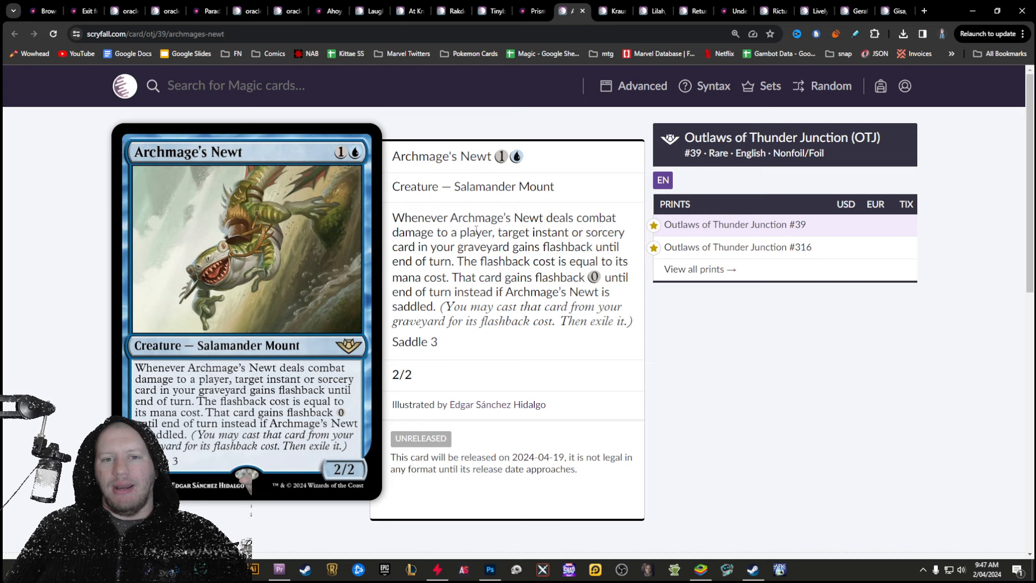
# Mark Archmage's Newt's combat damage flashback wording, then return to the Prismari Performance decklist
pyautogui.moveTo(513, 217); pyautogui.dragTo(497, 232)
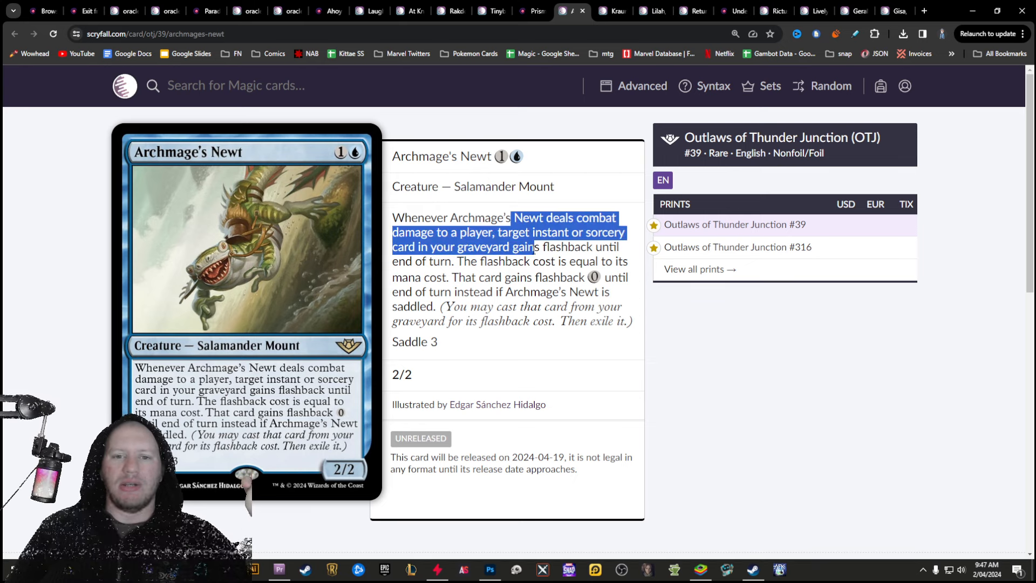
pyautogui.moveTo(536, 247); pyautogui.dragTo(454, 261)
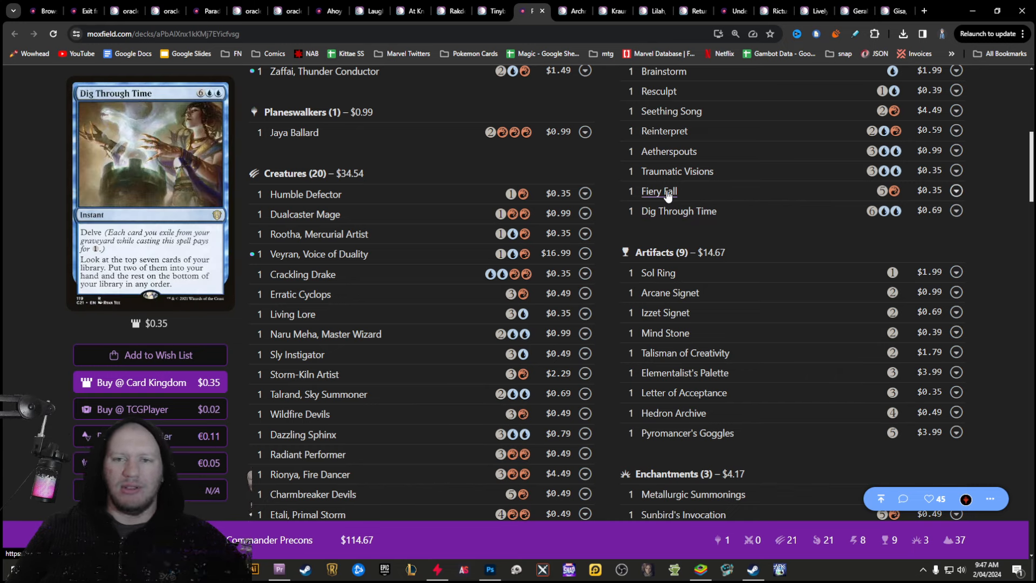
pyautogui.moveTo(660, 191)
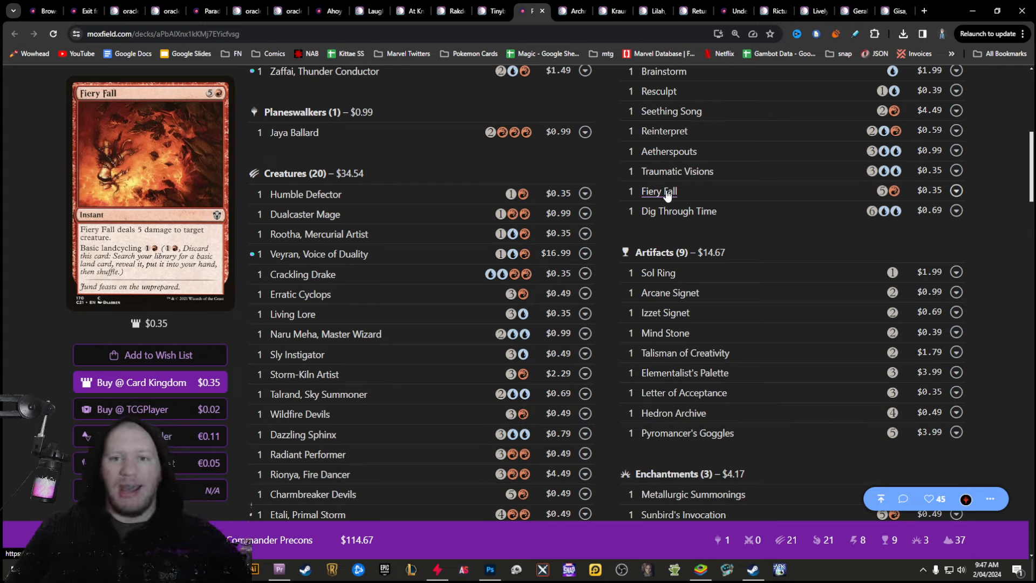
# Scroll the Prismari Performance list down to its 21 sorceries and 37 lands
pyautogui.scroll(-3)
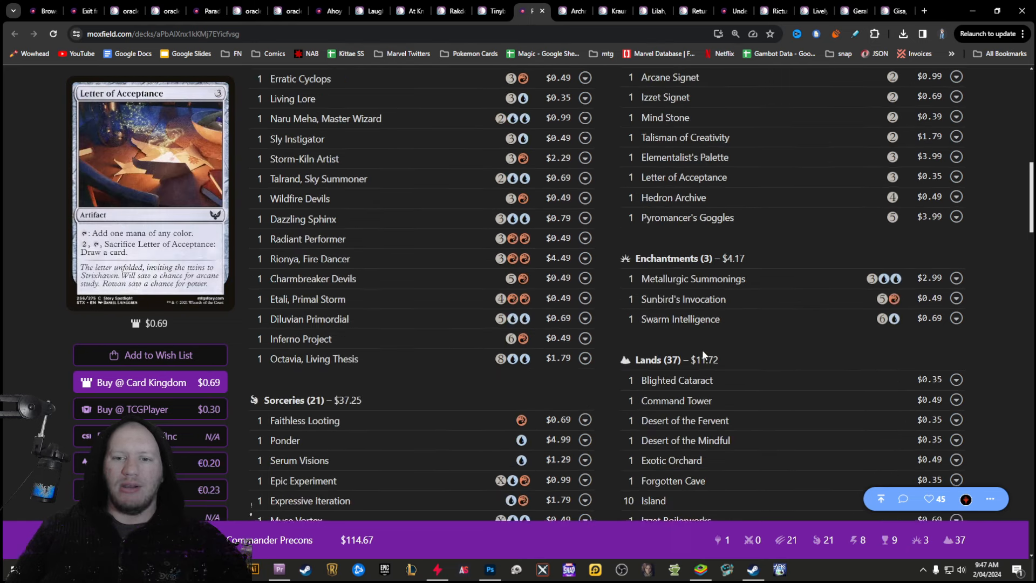
pyautogui.scroll(-3)
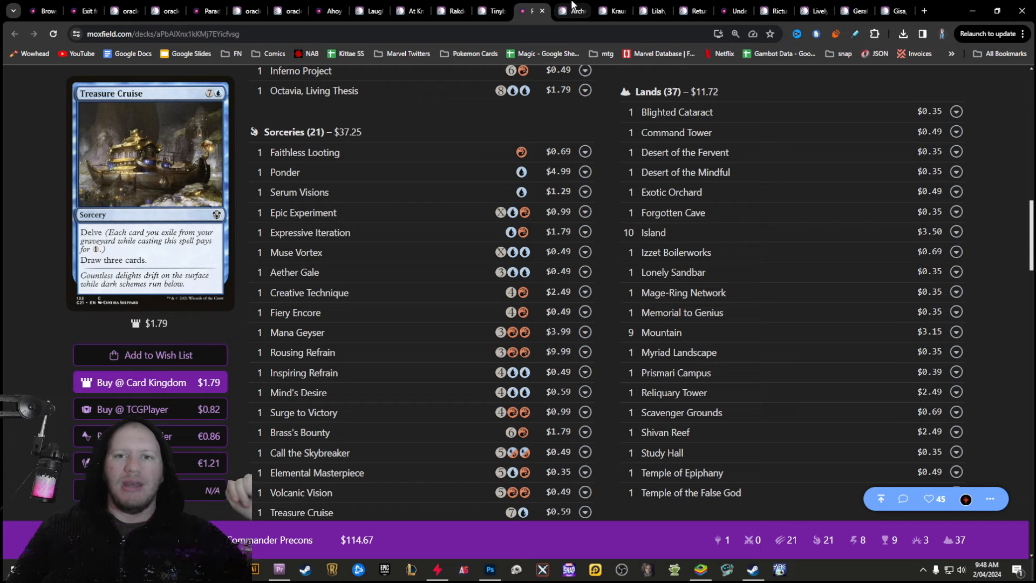
# View Kraum, Violent Cacophony's page, then highlight rules text on Lilah, Undefeated Slickshot
pyautogui.click(572, 11)
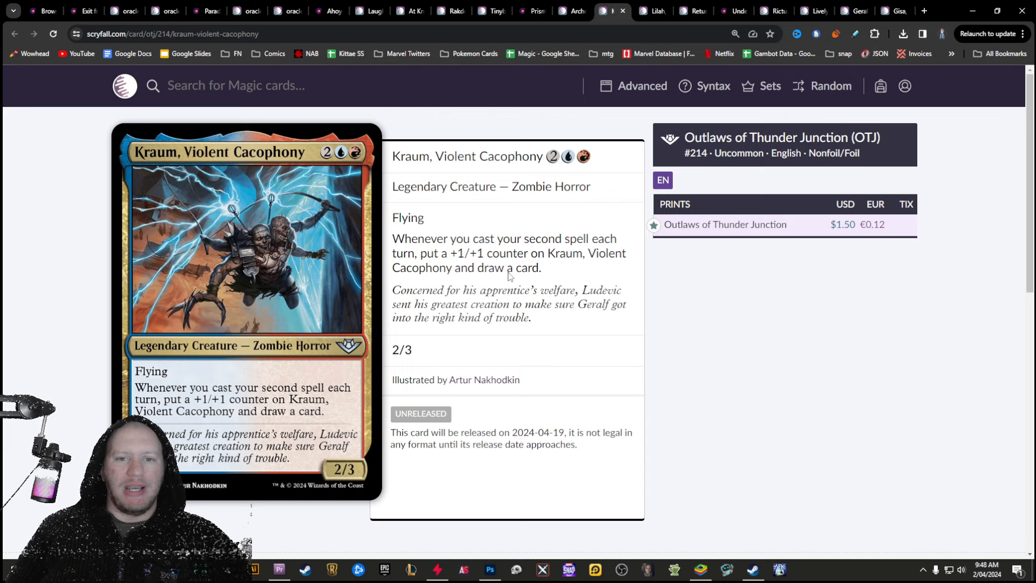
pyautogui.moveTo(450, 253); pyautogui.dragTo(534, 267)
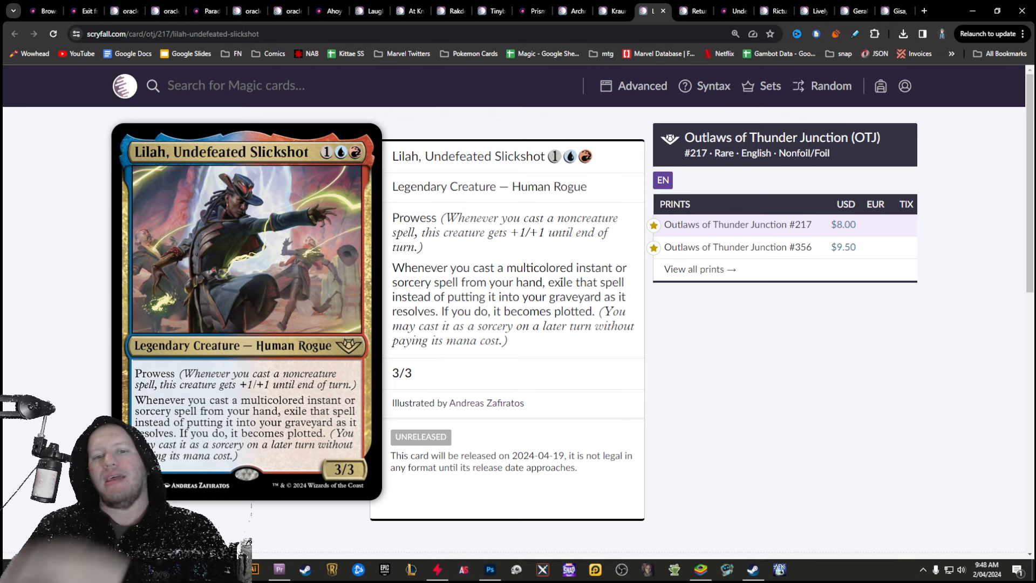
# Return to the Izzet precon decklist and scroll through its instants, sorceries and lands
pyautogui.click(529, 11)
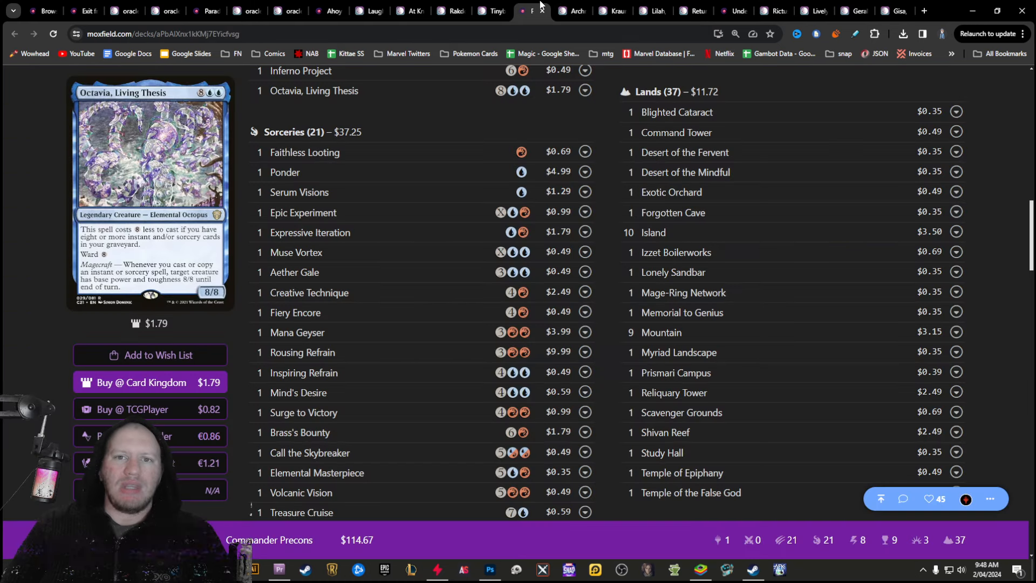
pyautogui.scroll(-3)
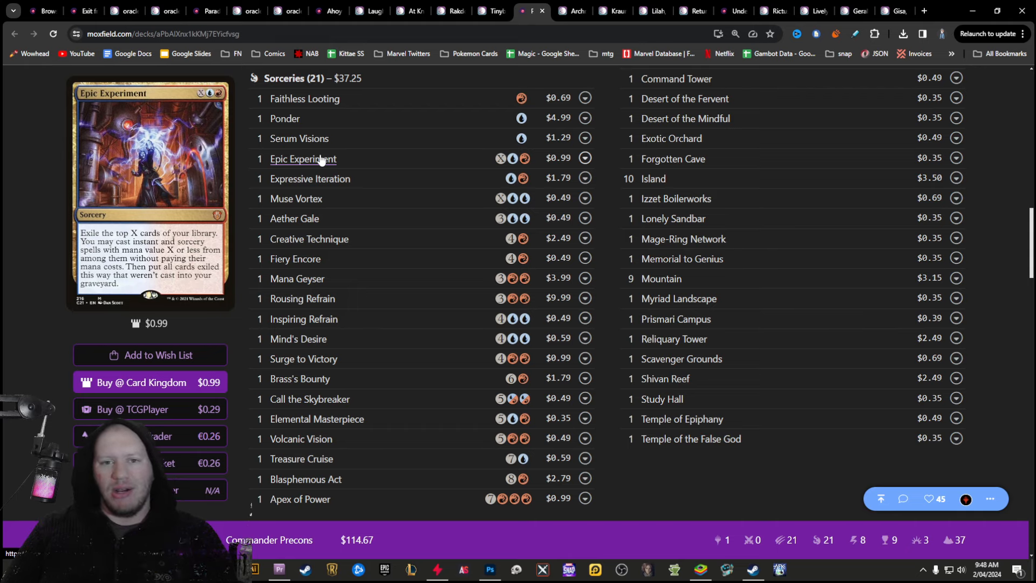
pyautogui.moveTo(309, 238)
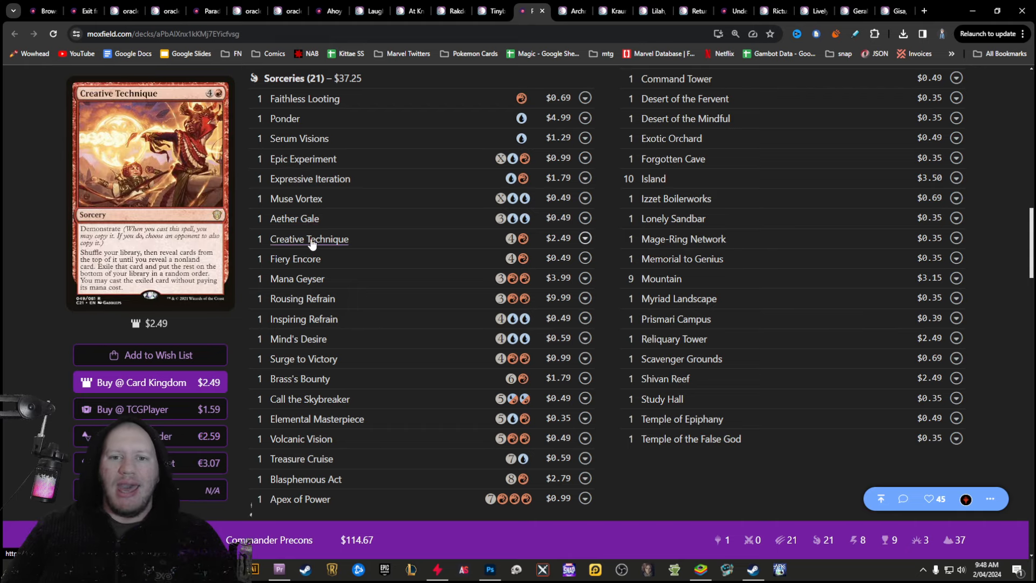
pyautogui.scroll(-3)
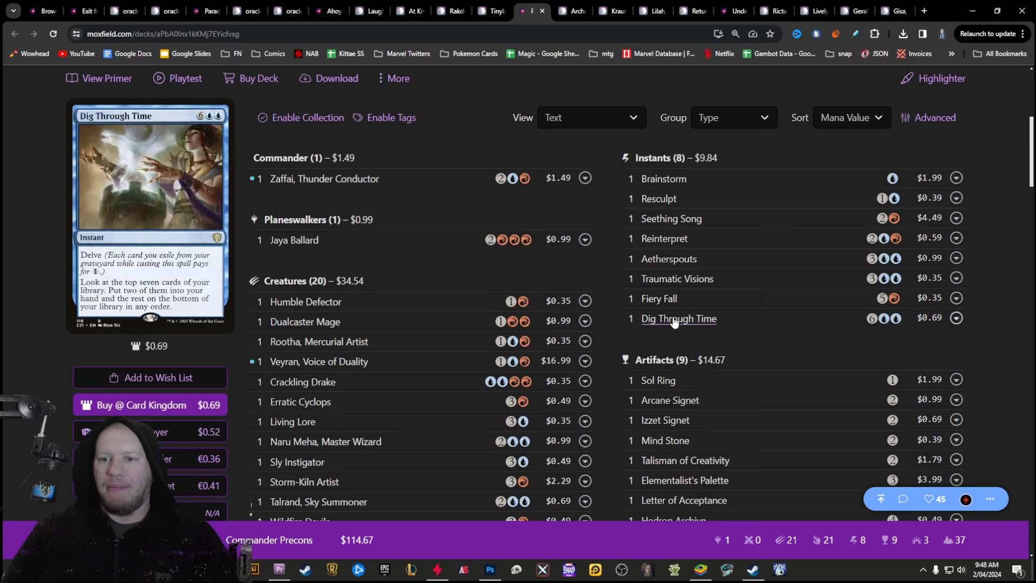
pyautogui.moveTo(664, 239)
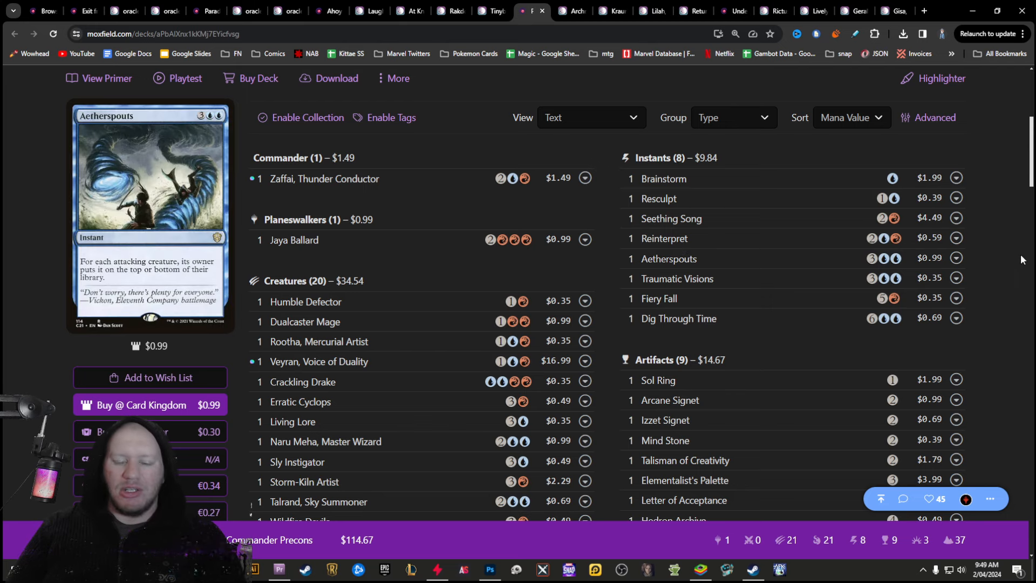
pyautogui.scroll(-3)
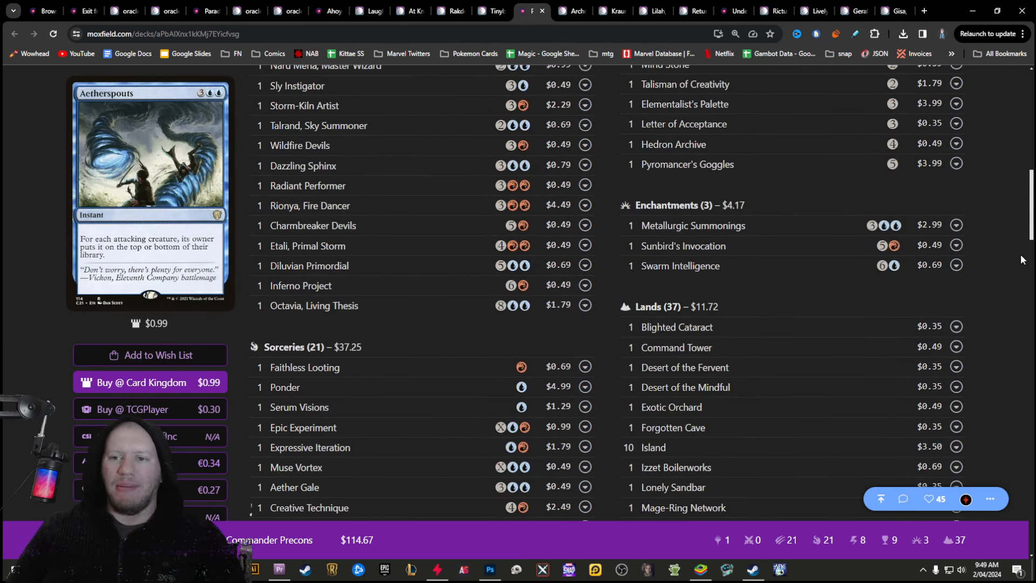
pyautogui.scroll(-3)
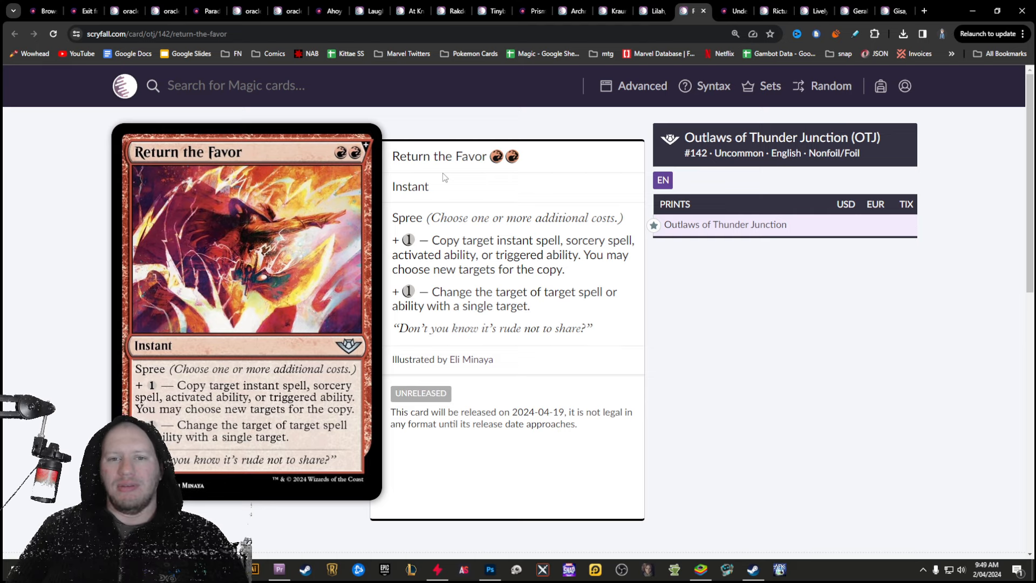
pyautogui.moveTo(444, 197)
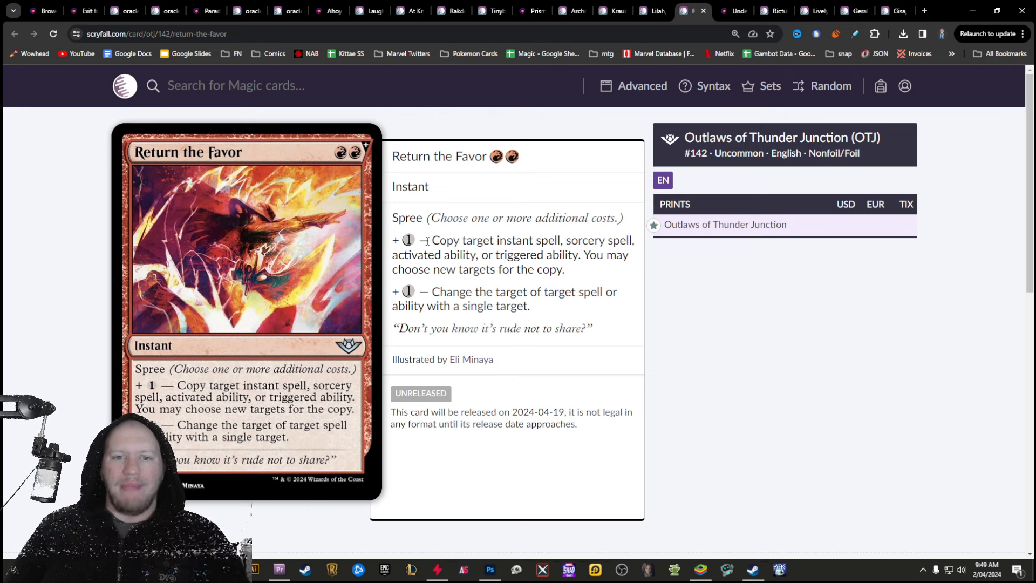
# Highlight both modes of Return the Favor's rules text on its Scryfall page
pyautogui.moveTo(431, 240); pyautogui.dragTo(565, 268)
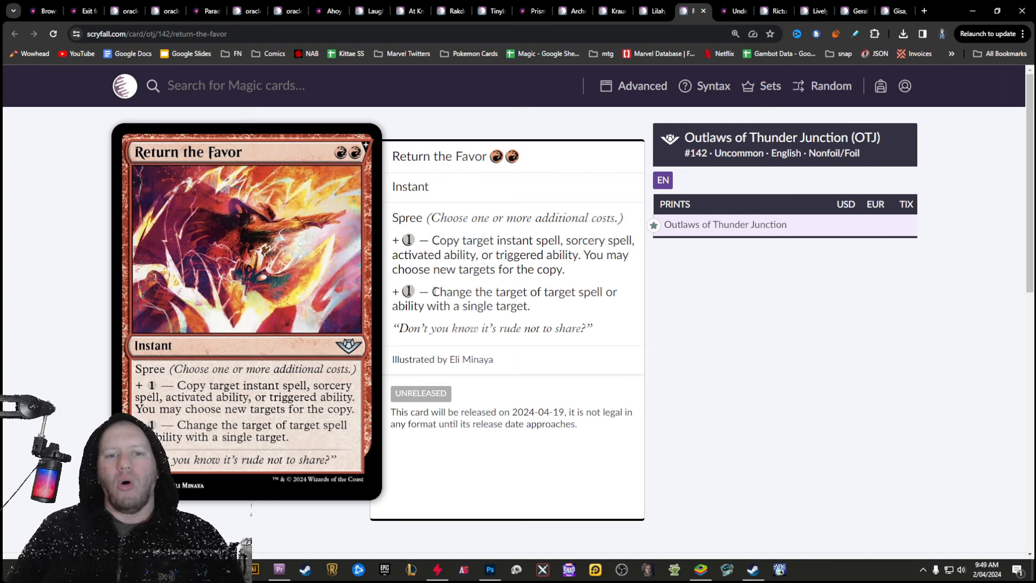
pyautogui.moveTo(433, 291); pyautogui.dragTo(528, 306)
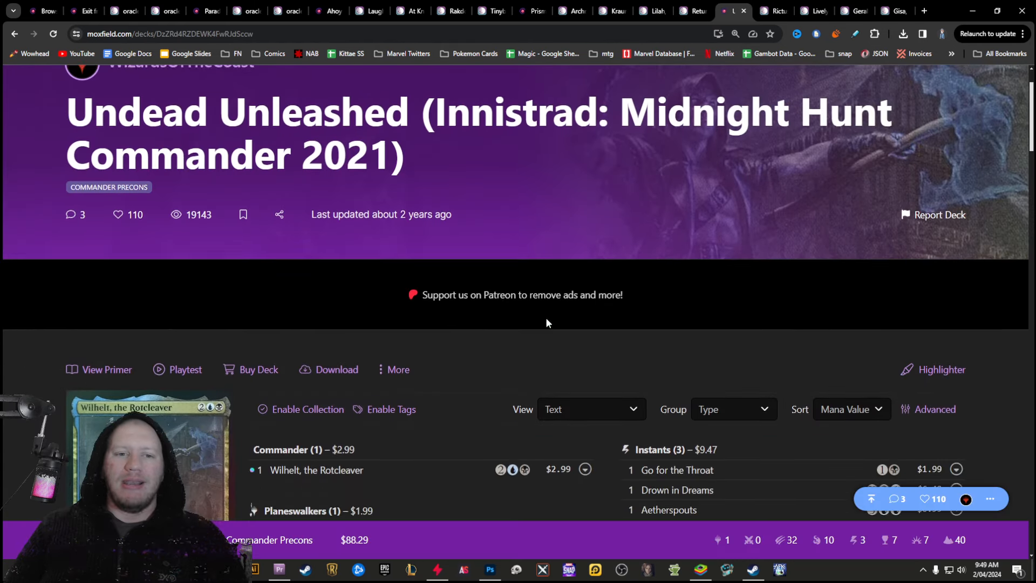
# Scroll the Undead Unleashed list through its 31 creatures, enchantments and 40 lands
pyautogui.scroll(-3)
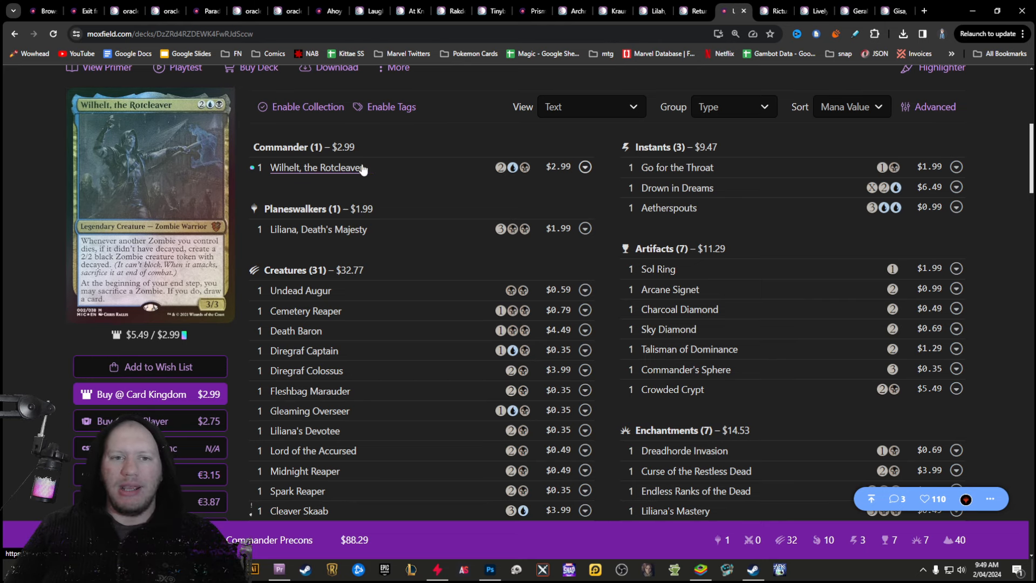
pyautogui.scroll(-3)
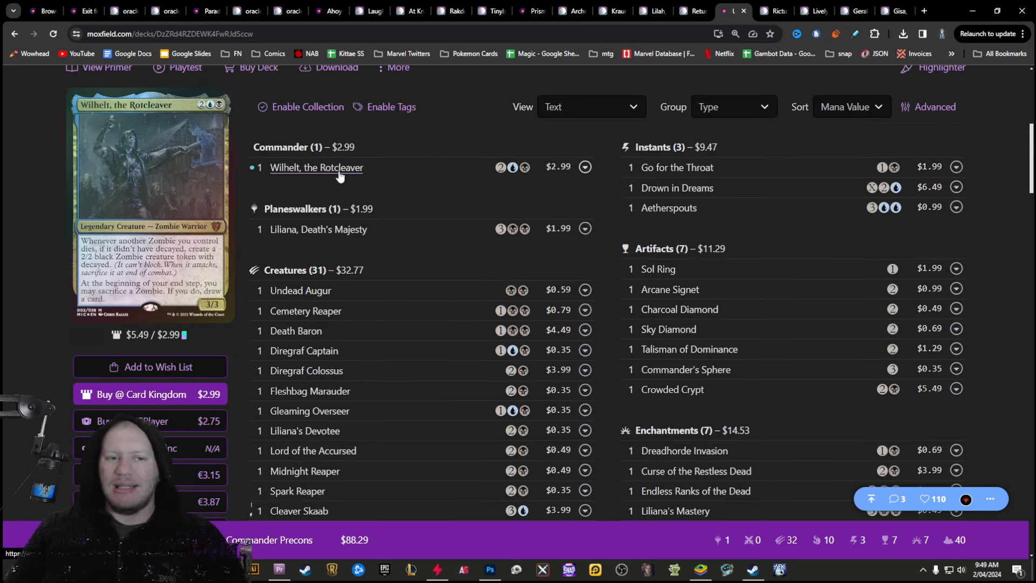
pyautogui.scroll(-3)
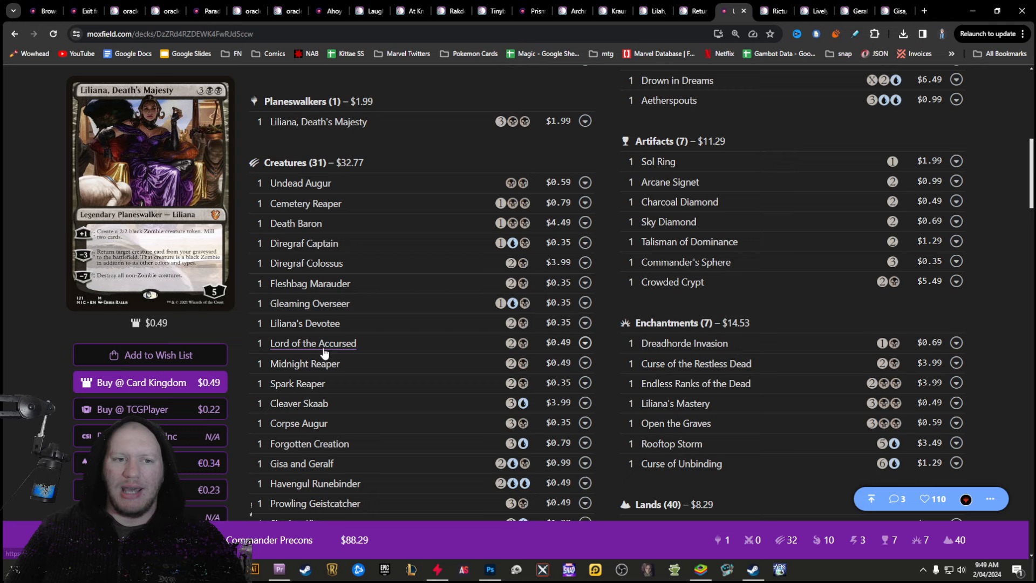
pyautogui.moveTo(297, 423)
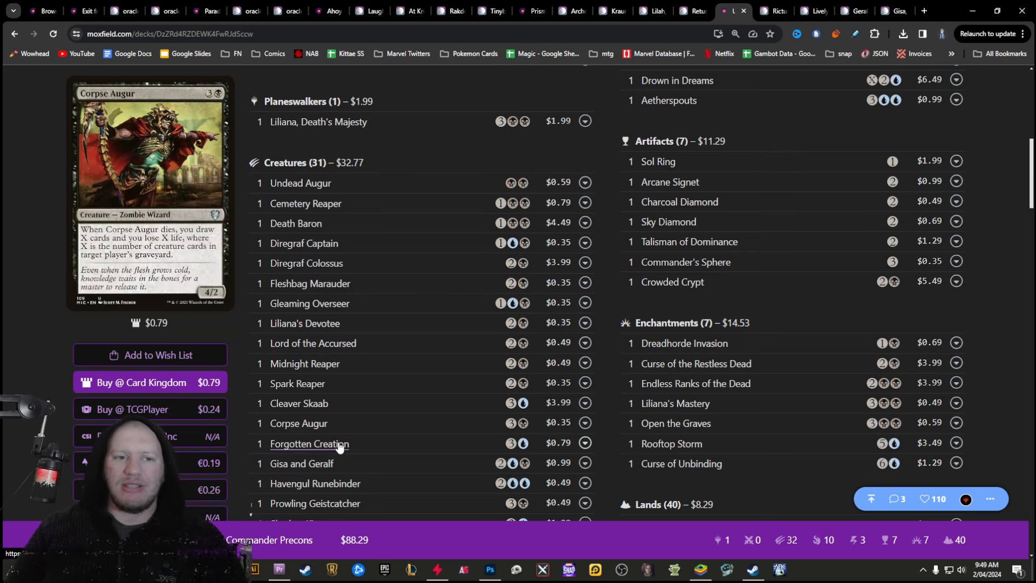
pyautogui.scroll(-3)
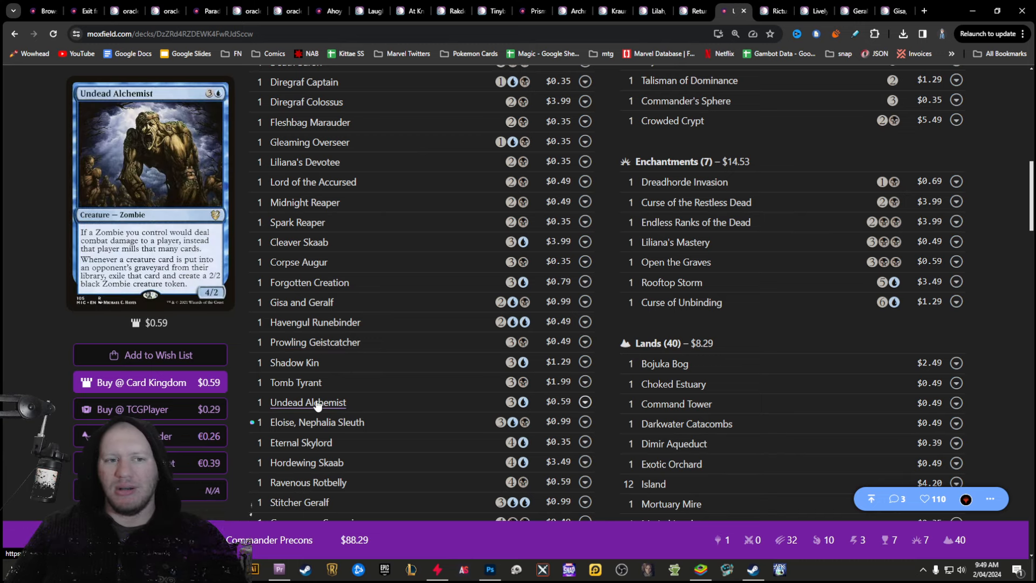
pyautogui.scroll(-3)
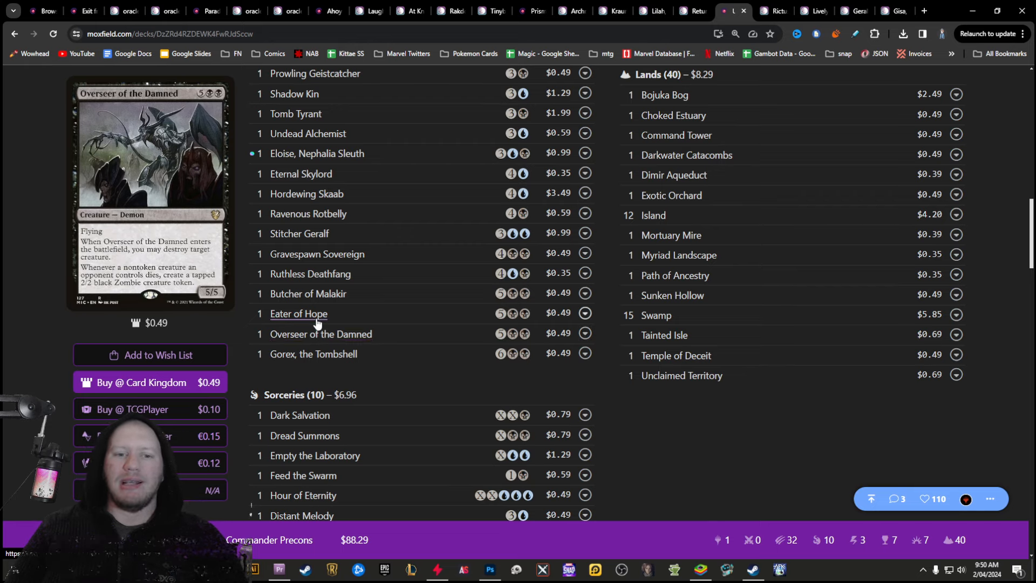
pyautogui.scroll(-3)
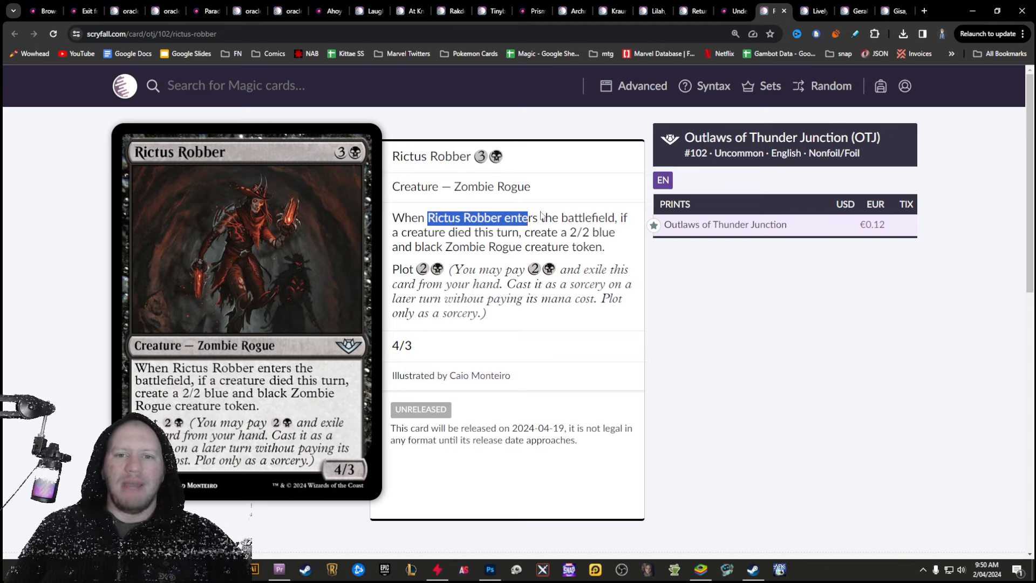
# Highlight rules text on the Rictus Robber and Lively Dirge card pages
pyautogui.moveTo(529, 217); pyautogui.dragTo(604, 246)
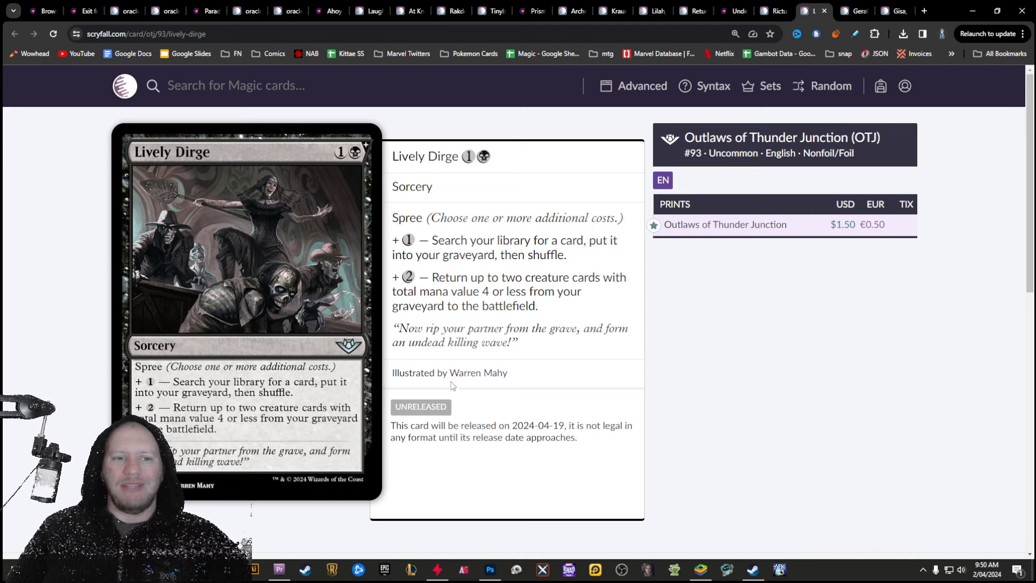
pyautogui.moveTo(464, 323)
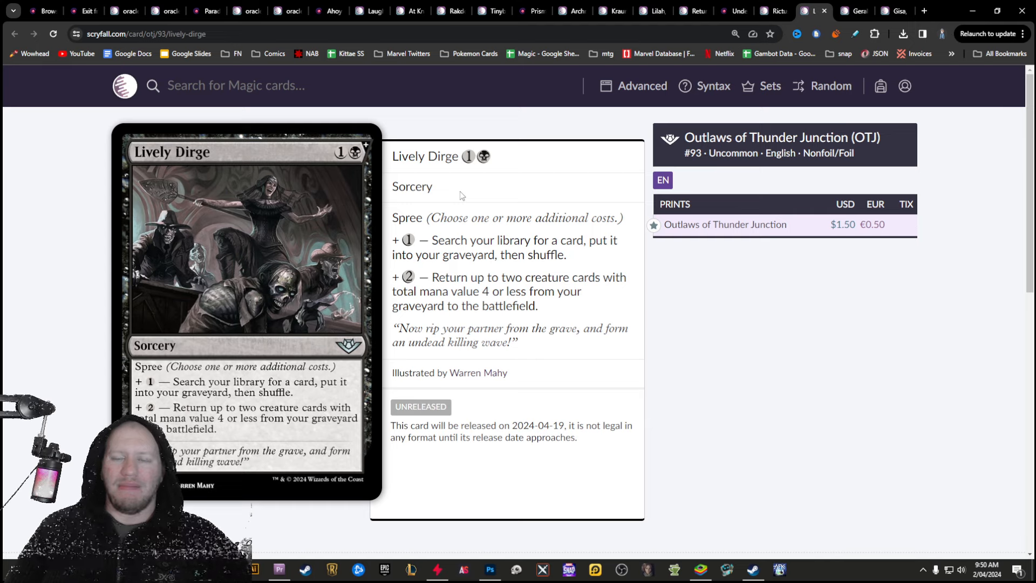
pyautogui.moveTo(433, 240); pyautogui.dragTo(566, 255)
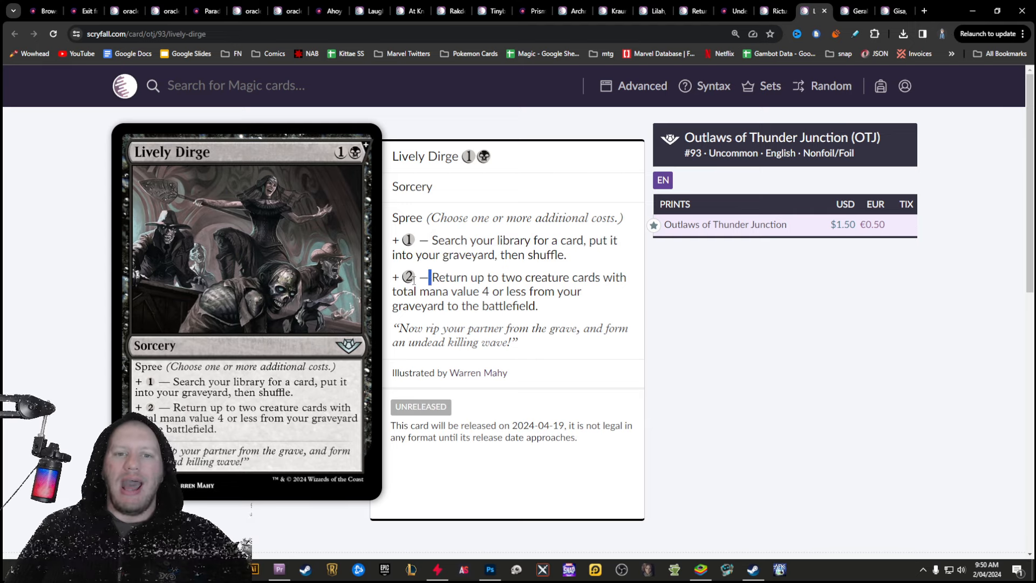
pyautogui.moveTo(436, 276); pyautogui.dragTo(538, 305)
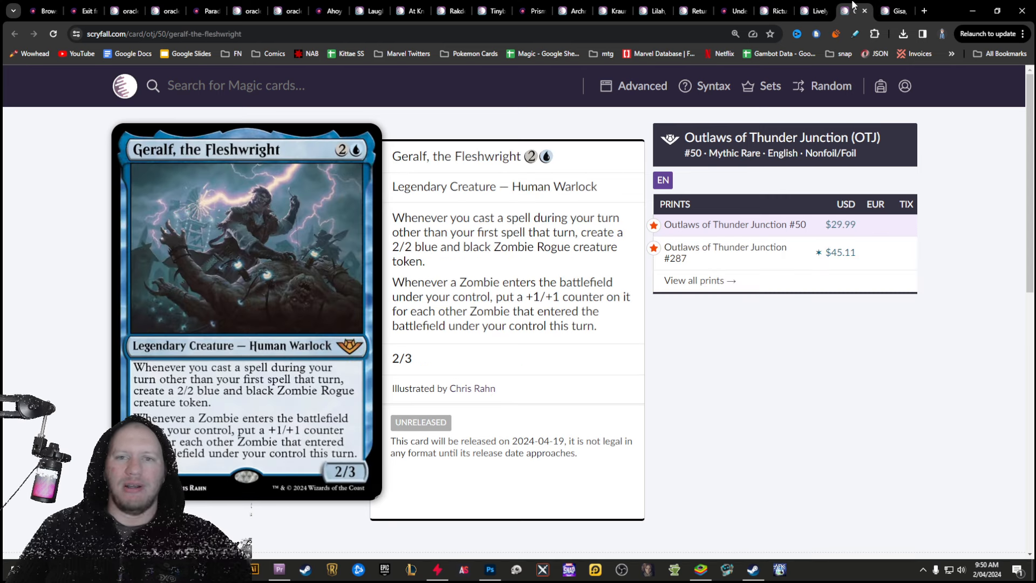
# View Gisa, the Hellraiser and highlight Geralf, the Fleshwright's Zombie counter ability text
pyautogui.click(859, 10)
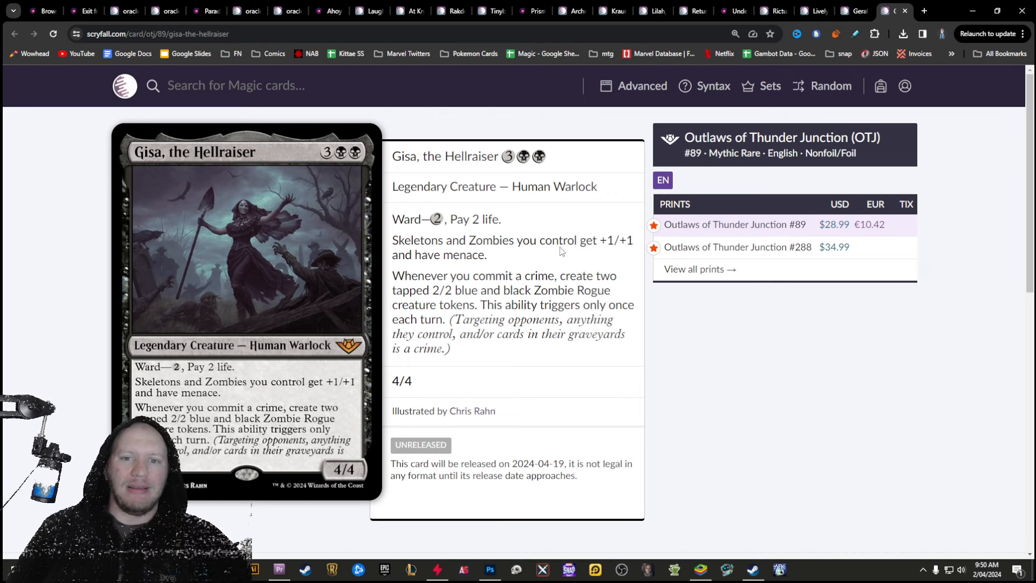
pyautogui.moveTo(393, 240); pyautogui.dragTo(487, 255)
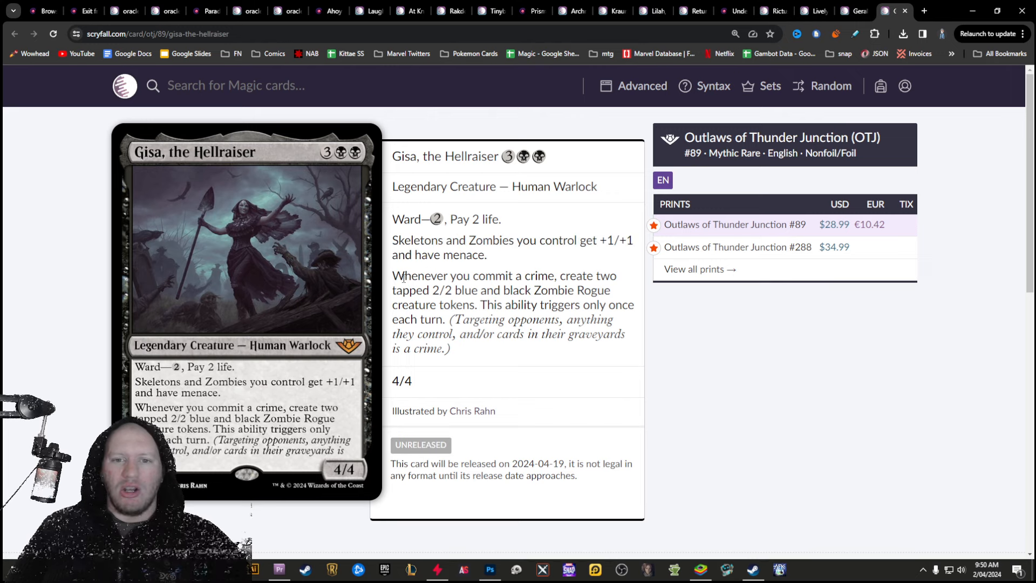
pyautogui.moveTo(401, 276); pyautogui.dragTo(525, 291)
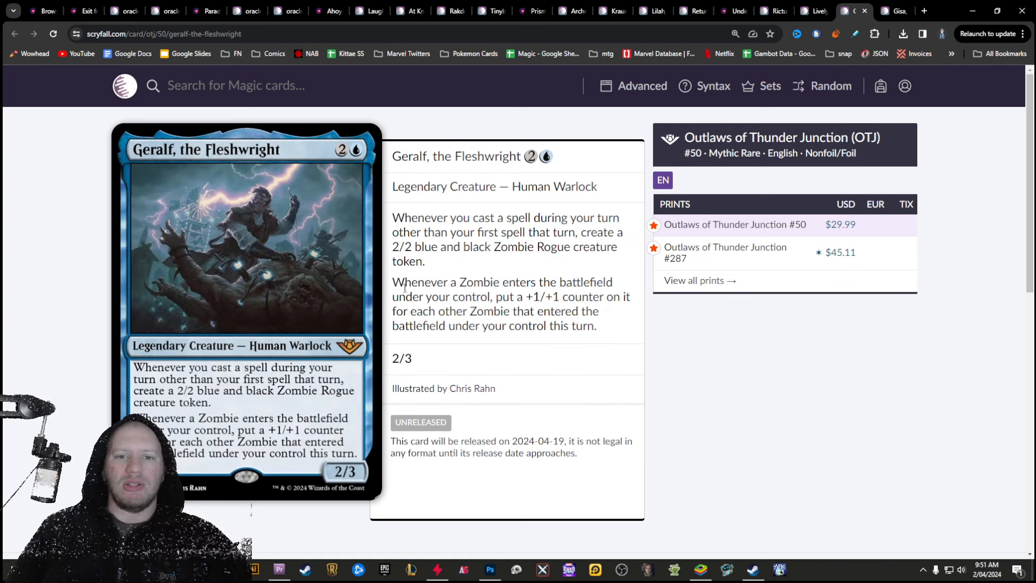
pyautogui.moveTo(403, 281); pyautogui.dragTo(559, 296)
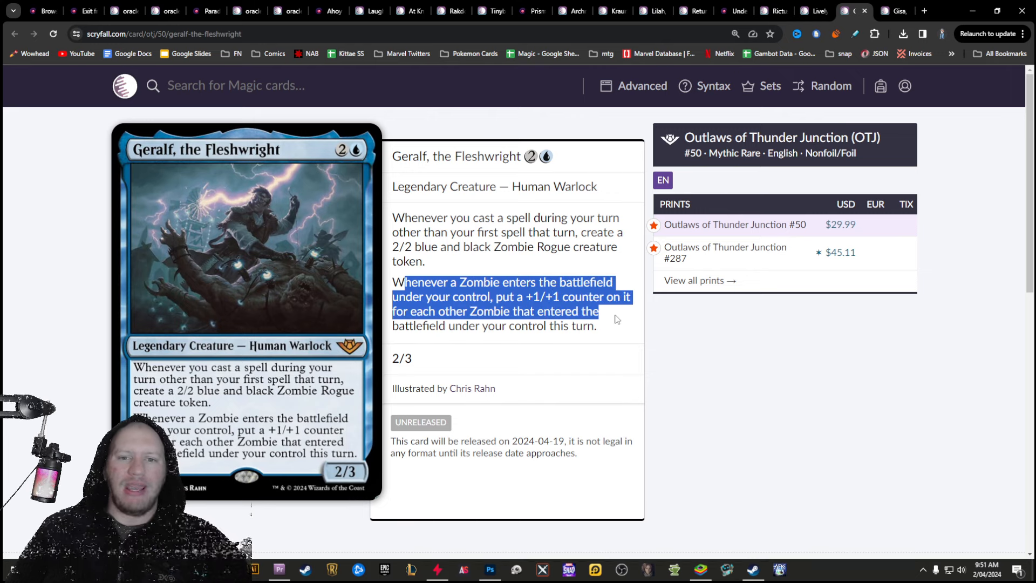
pyautogui.moveTo(598, 311); pyautogui.dragTo(598, 325)
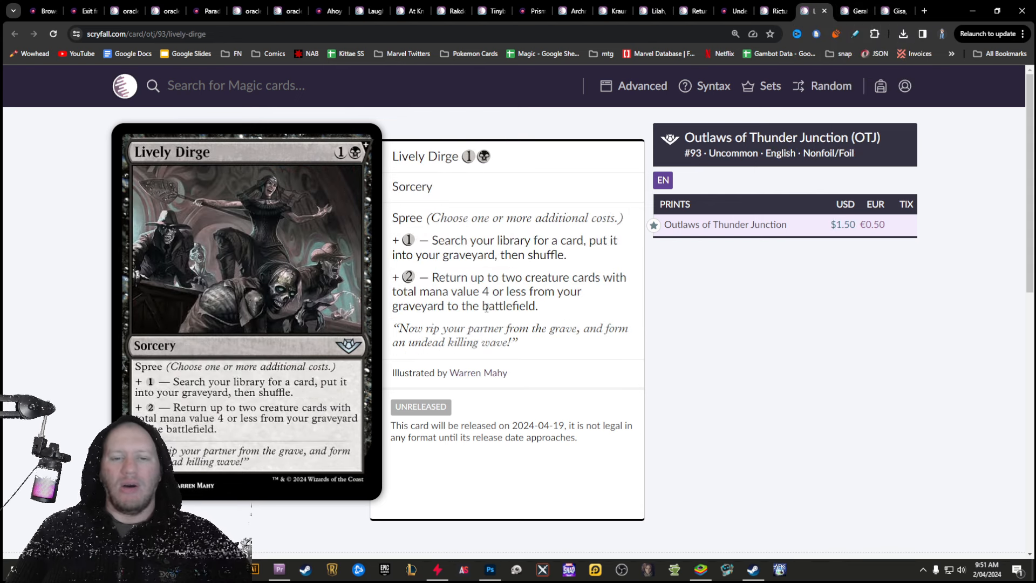
# Highlight Lively Dirge's creature-returning mode, then clear the highlight
pyautogui.moveTo(436, 277); pyautogui.dragTo(538, 306)
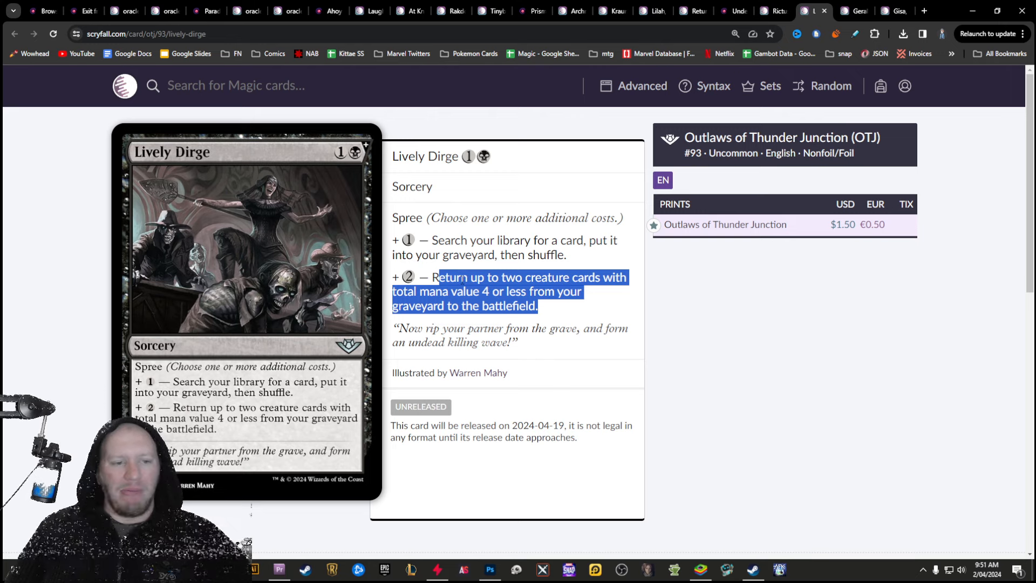
pyautogui.click(246, 153)
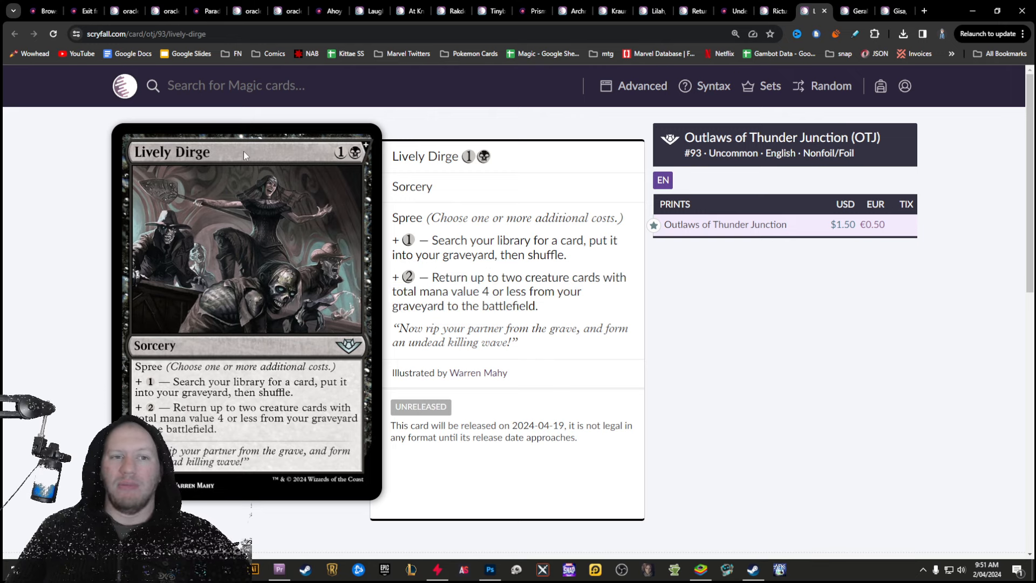